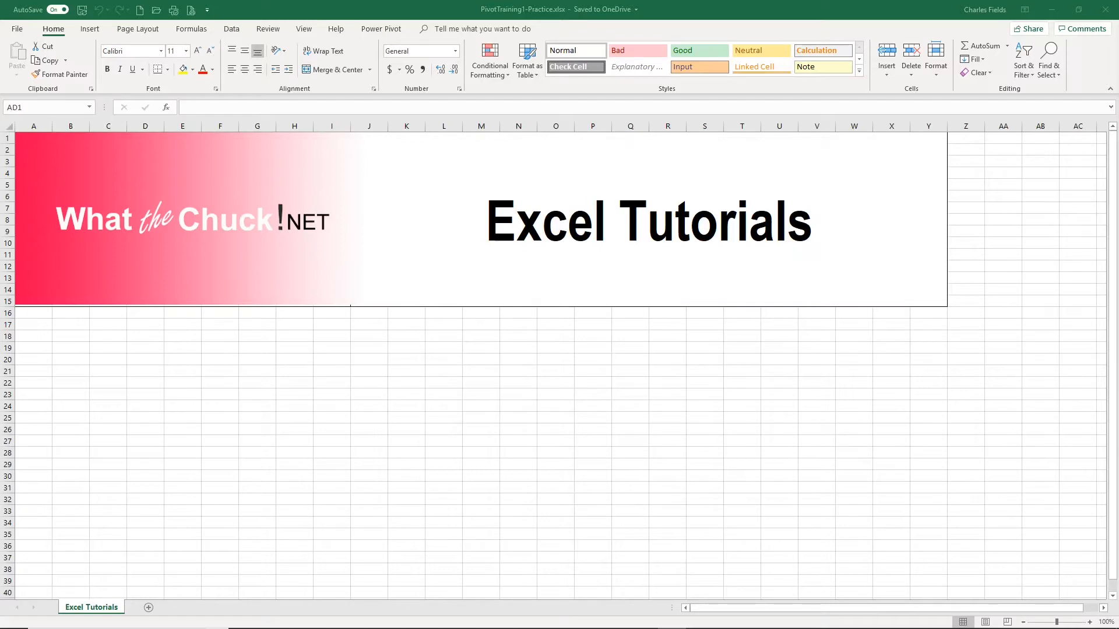
# Step: Show the Title Page sheet with its 'Concatenate, Flash Fill' banner
pyautogui.click(115, 608)
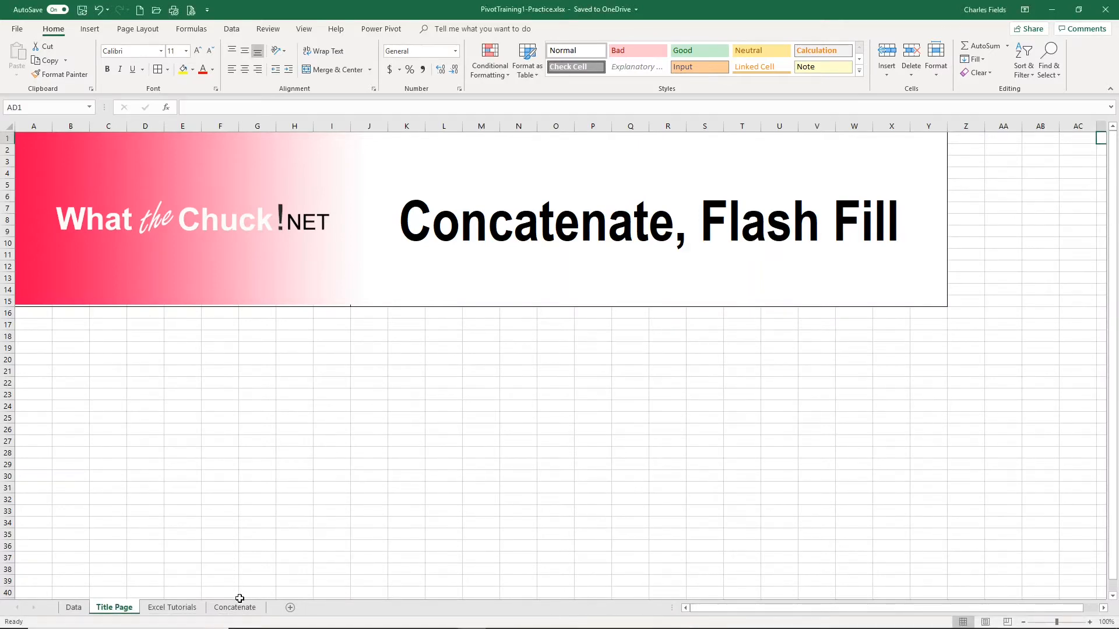
# Step: Open the Concatenate sheet's names-and-ages table, after briefly revisiting Title Page
pyautogui.click(235, 607)
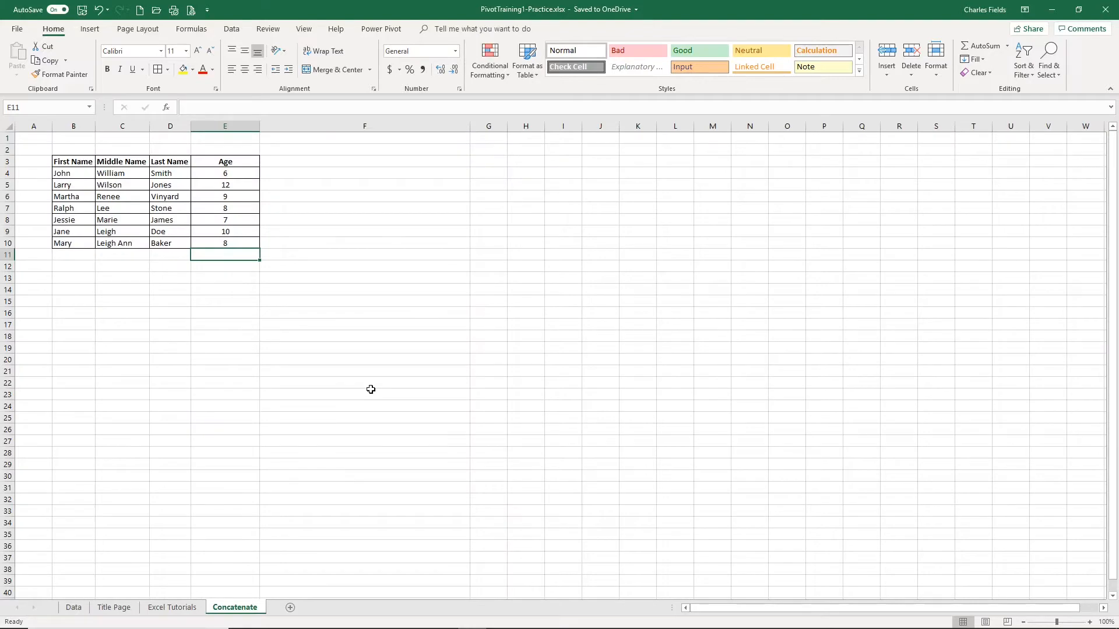
pyautogui.click(114, 607)
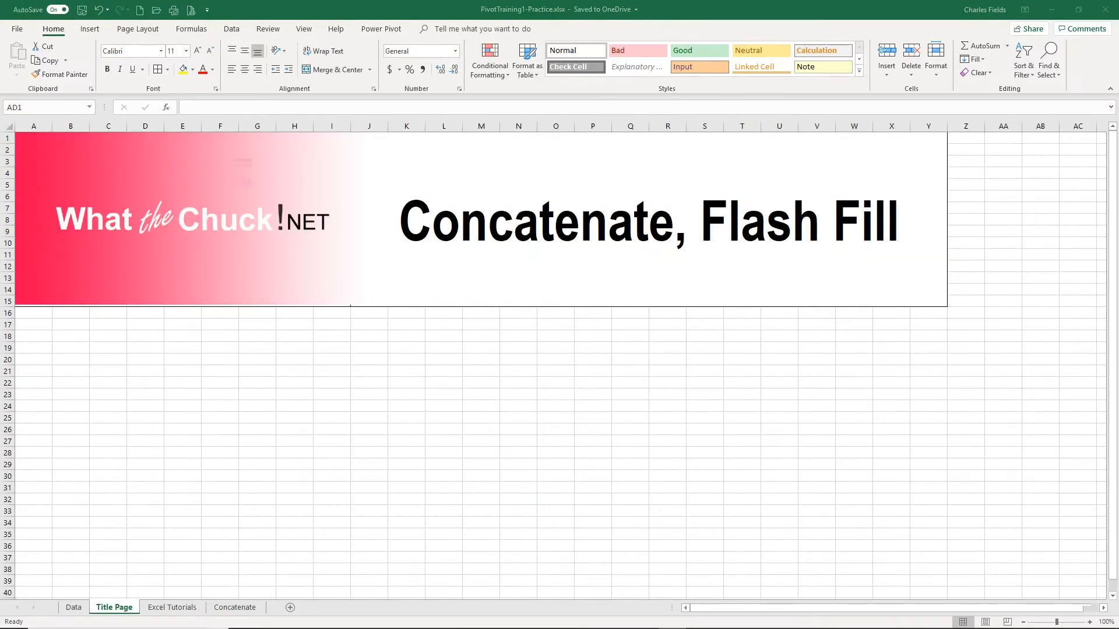
pyautogui.click(235, 608)
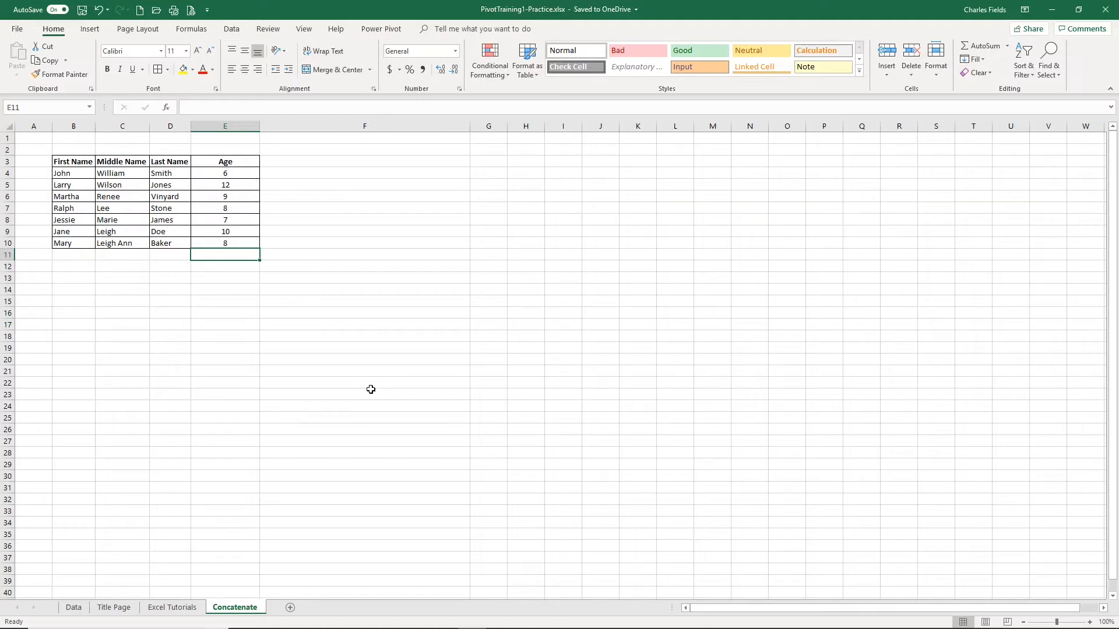
pyautogui.moveTo(84, 207)
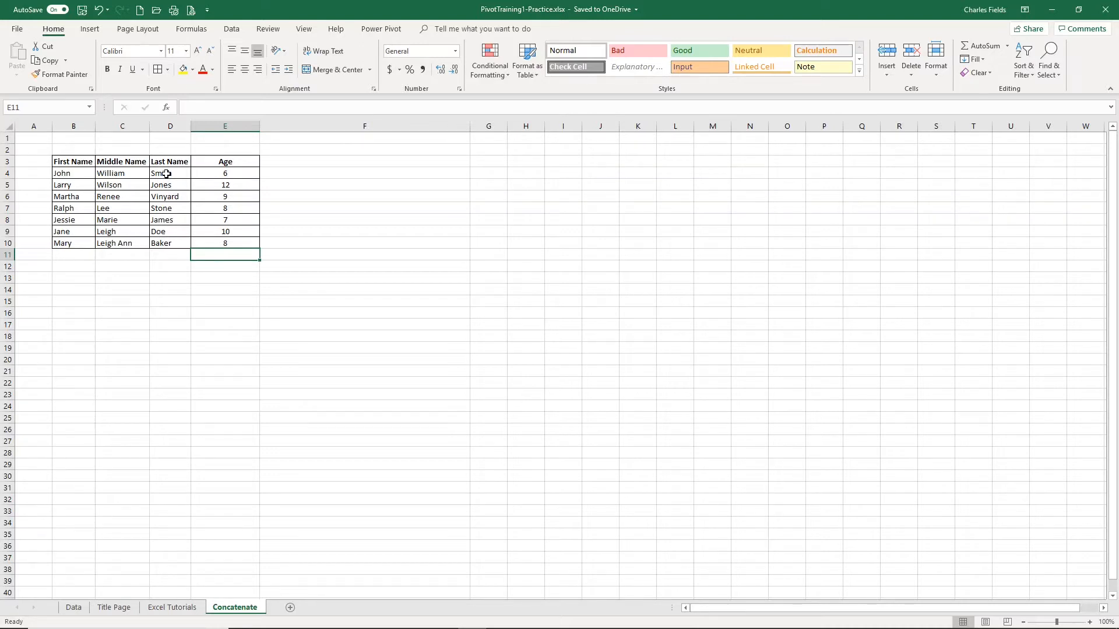
pyautogui.moveTo(284, 171)
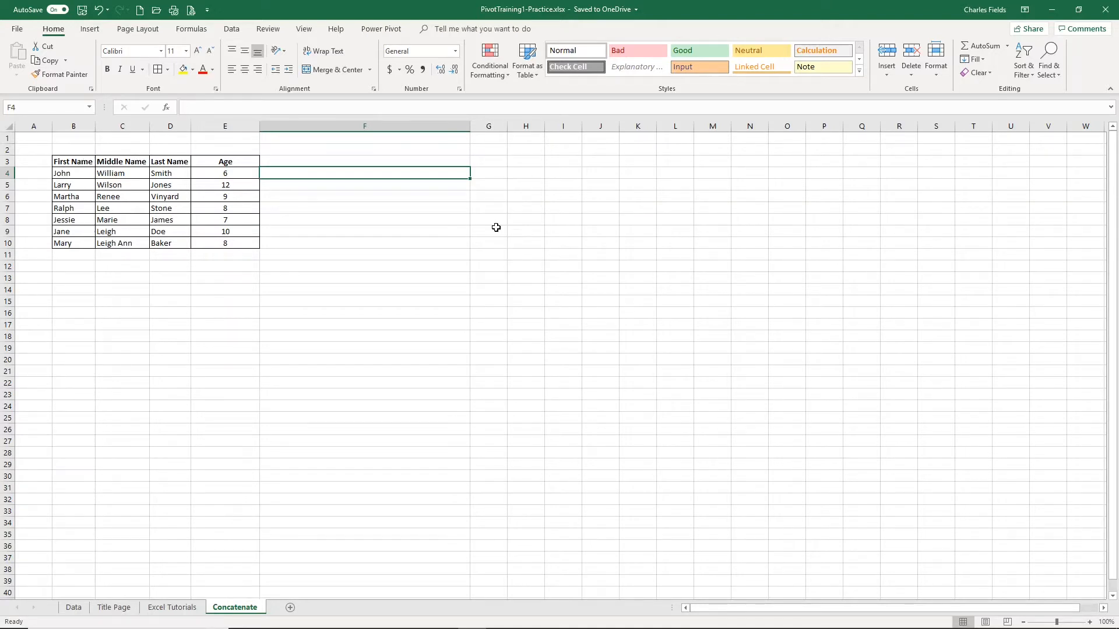
# Step: Enter =CONCATENATE(B4,D4) in F4 so it shows JohnSmith
pyautogui.write('=')
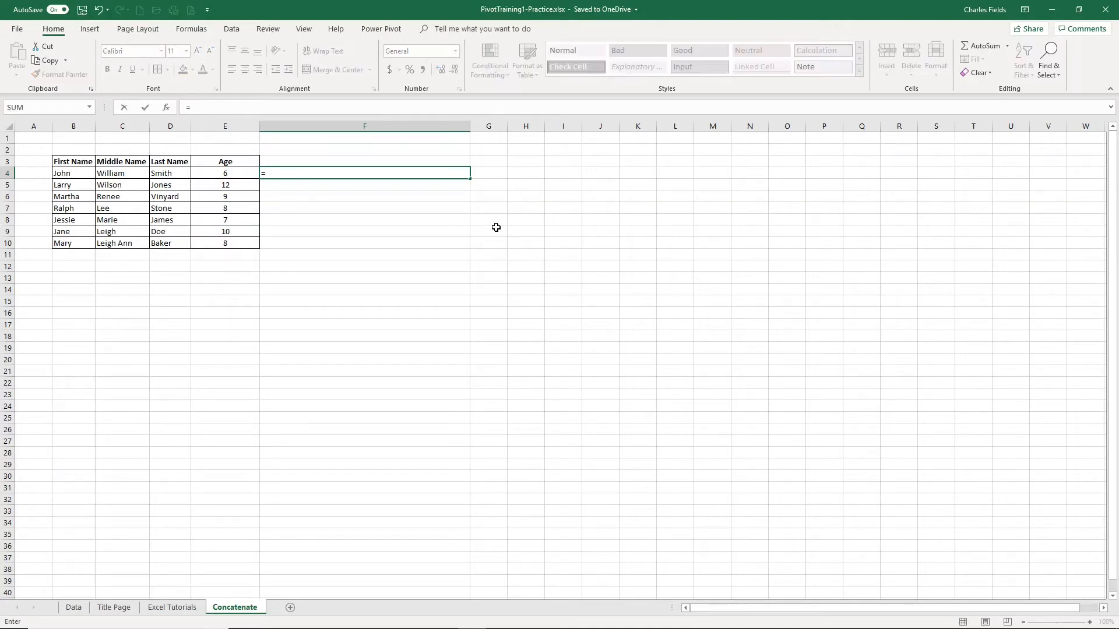
pyautogui.write('co')
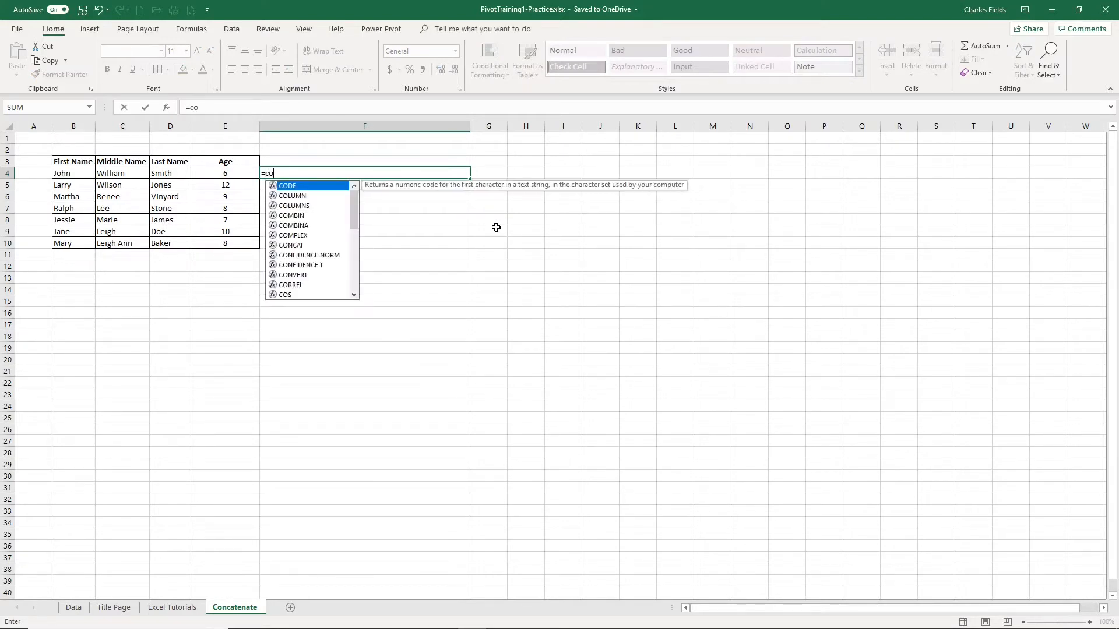
pyautogui.write('ncat')
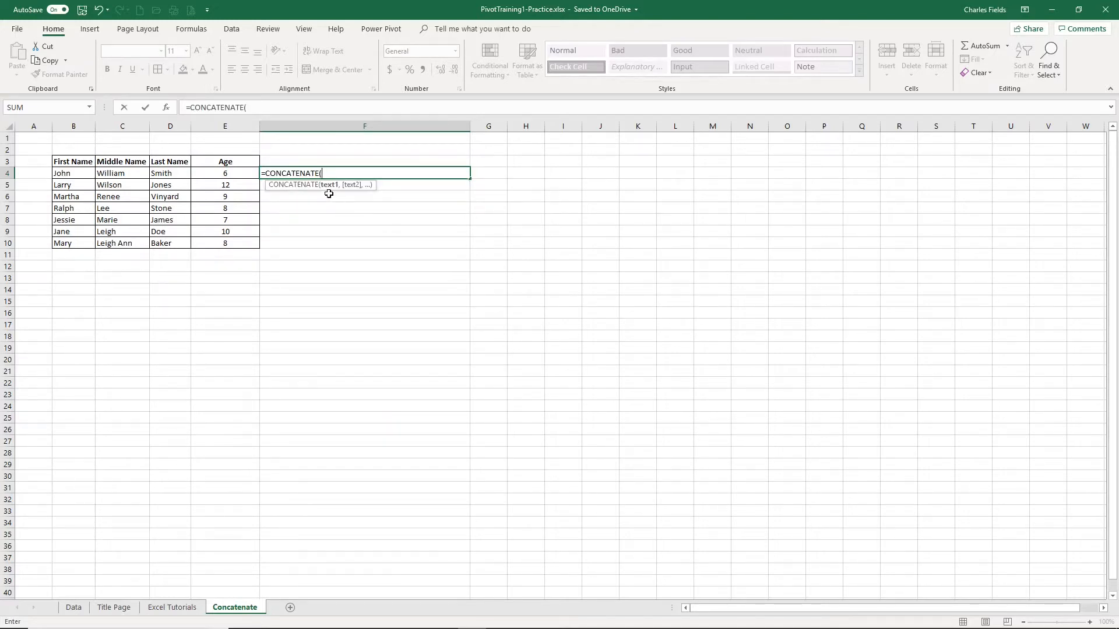
pyautogui.moveTo(326, 187)
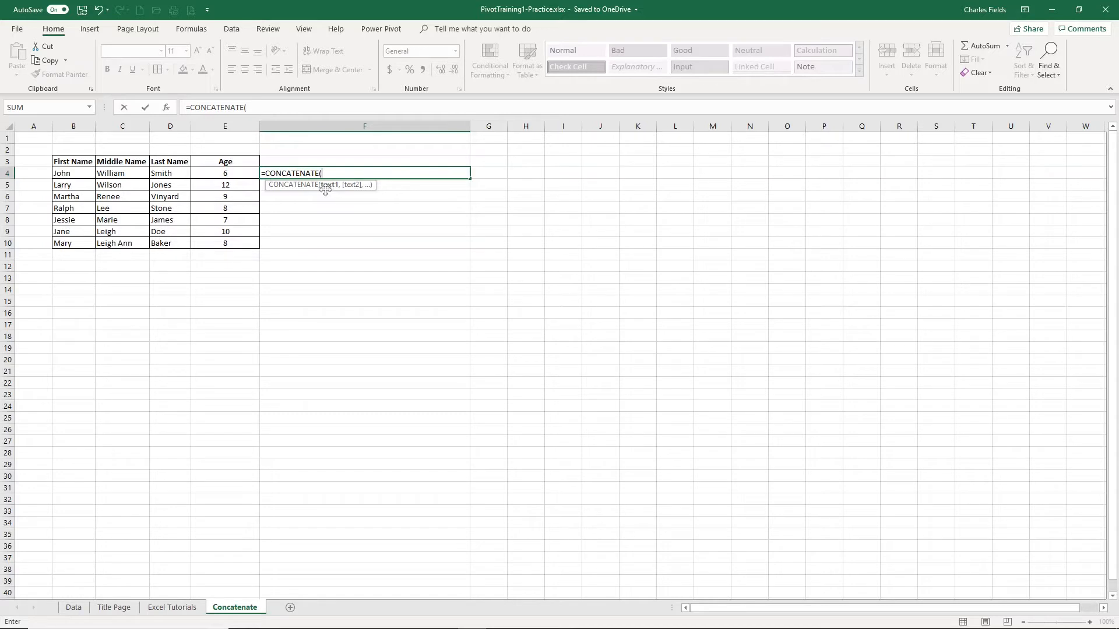
pyautogui.moveTo(330, 190)
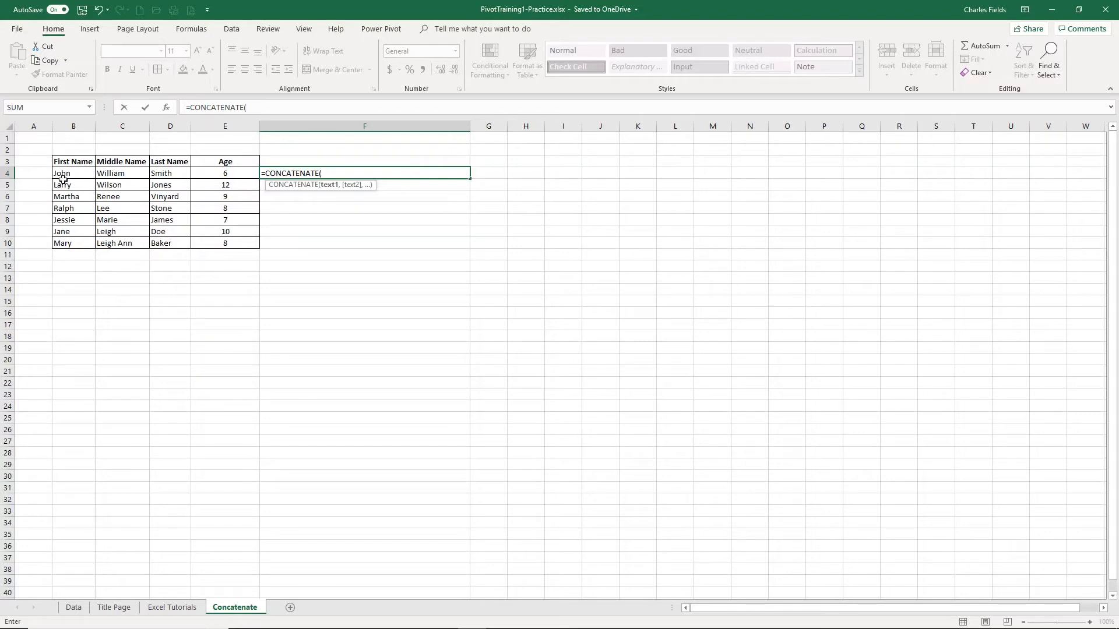
pyautogui.click(73, 173)
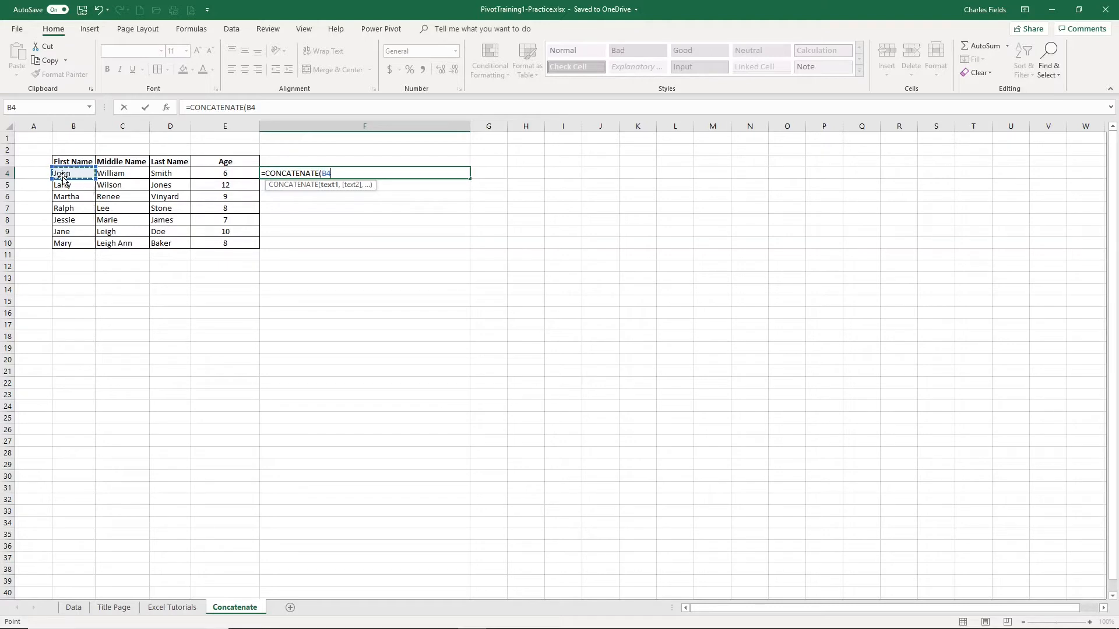
pyautogui.write(',')
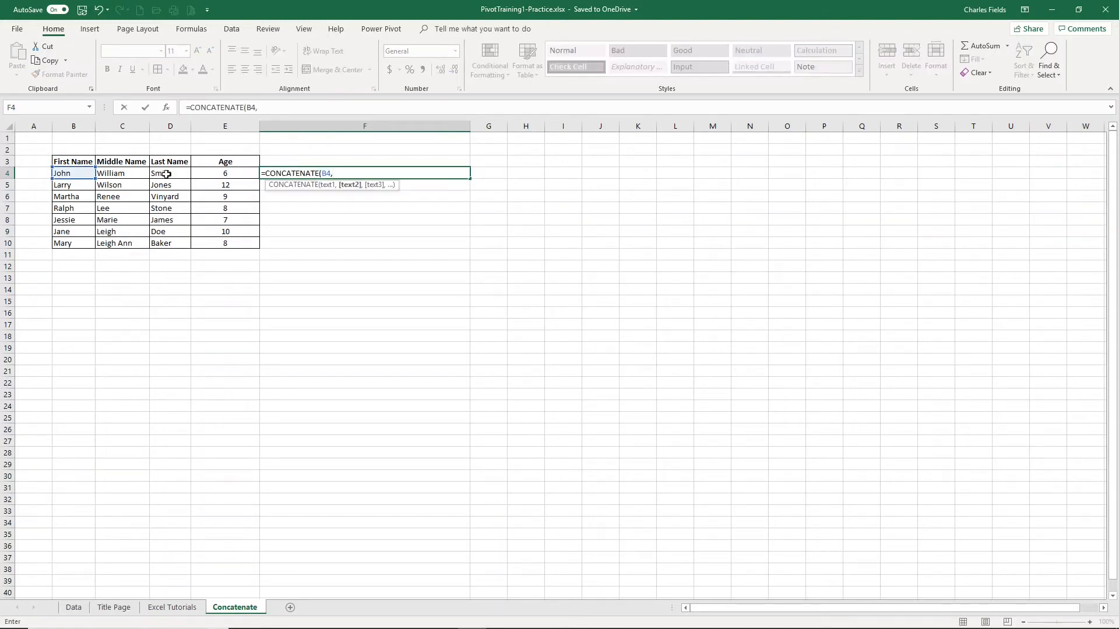
pyautogui.click(170, 173)
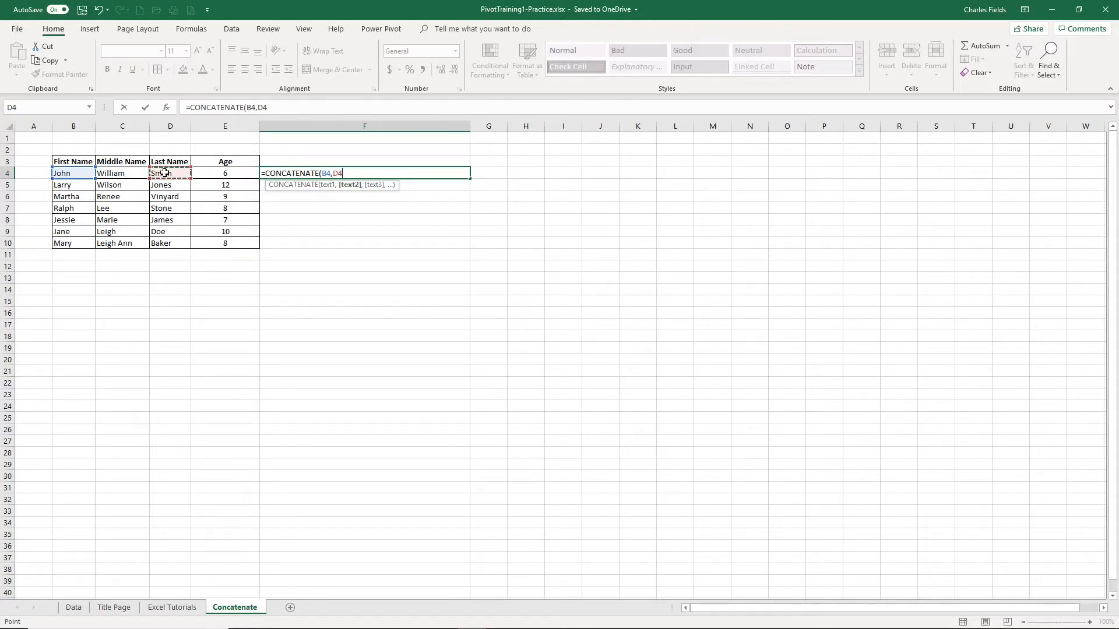
pyautogui.press('enter')
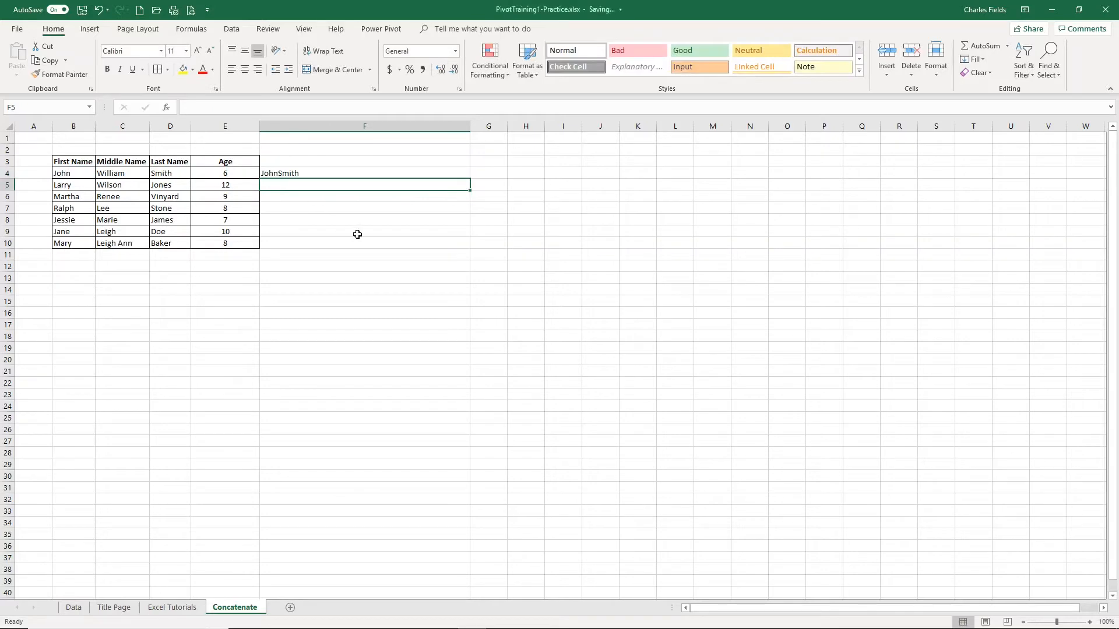
pyautogui.moveTo(66, 184)
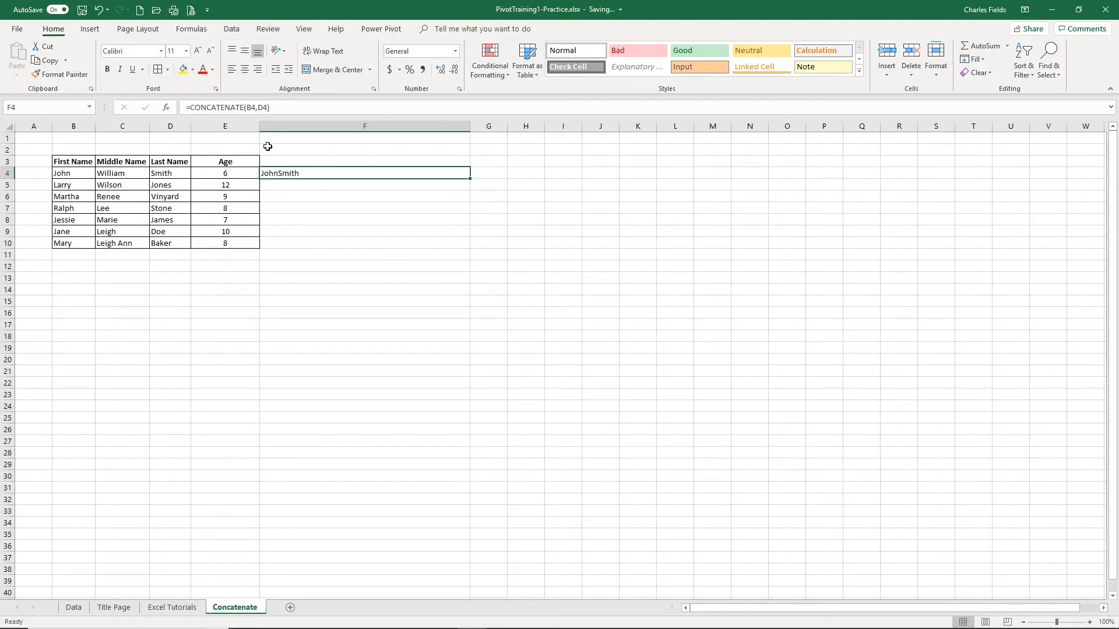
pyautogui.moveTo(256, 107)
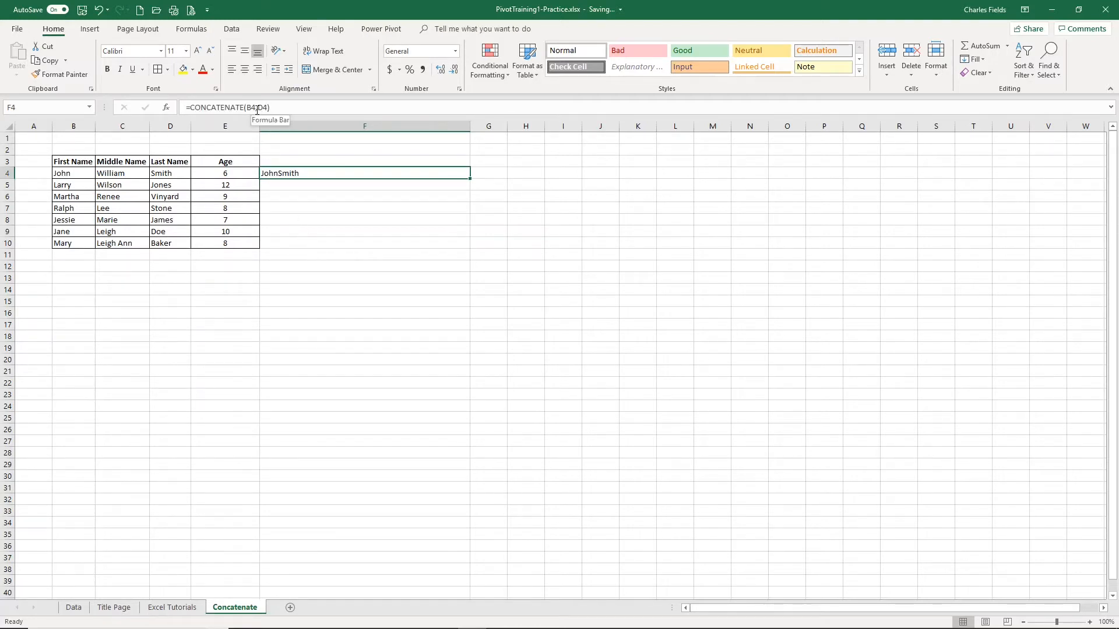
# Step: Edit the F4 formula to put a " " space between B4 and D4
pyautogui.doubleClick(364, 173)
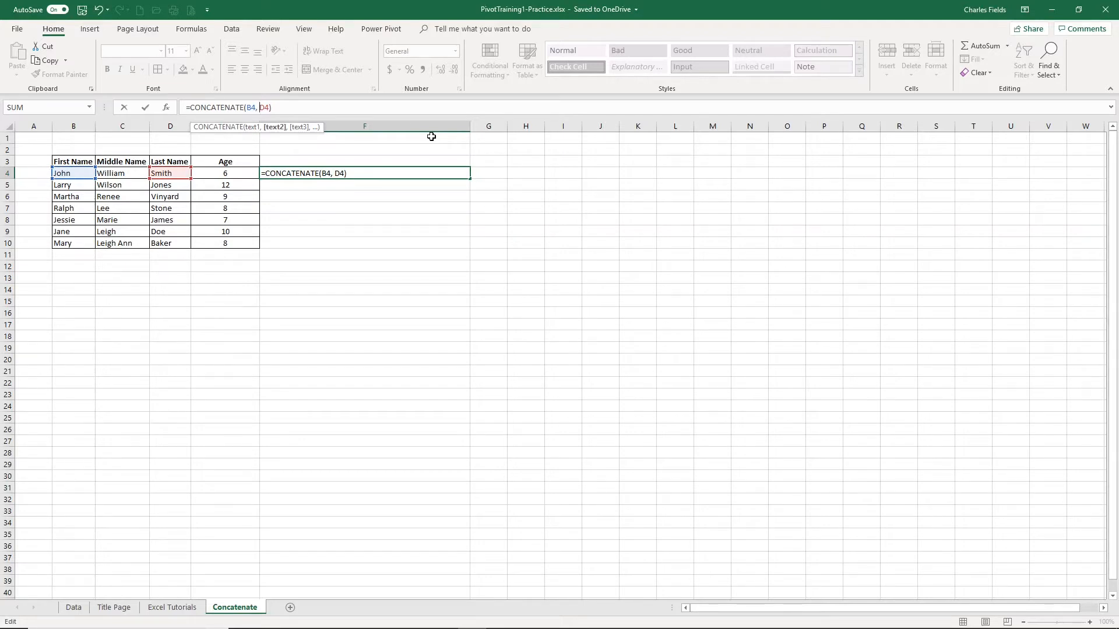
pyautogui.press('Backspace')
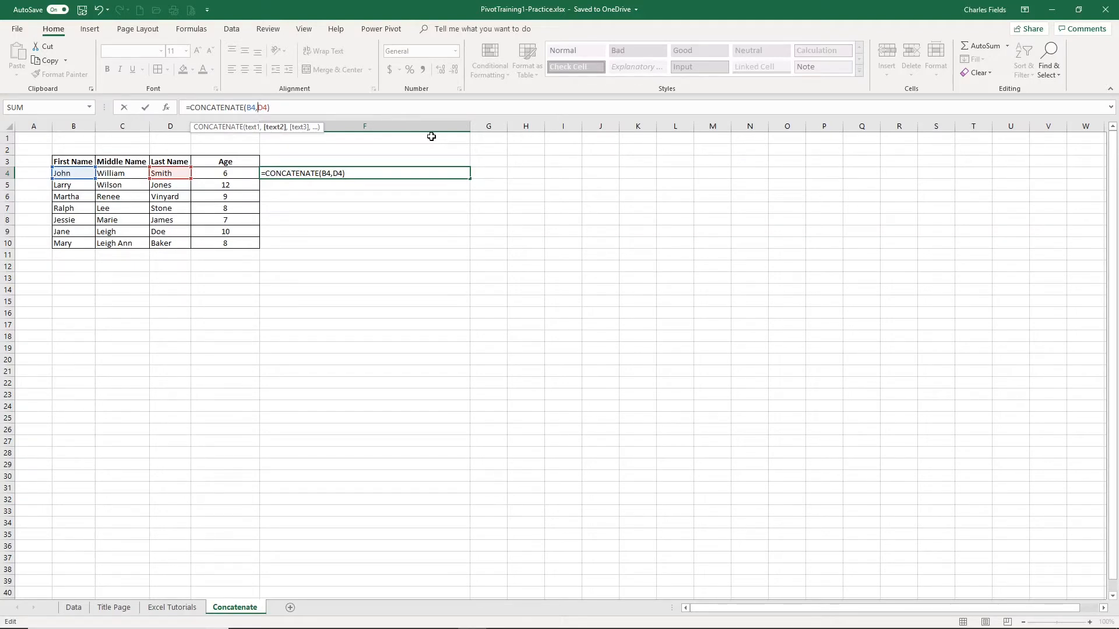
pyautogui.write('"')
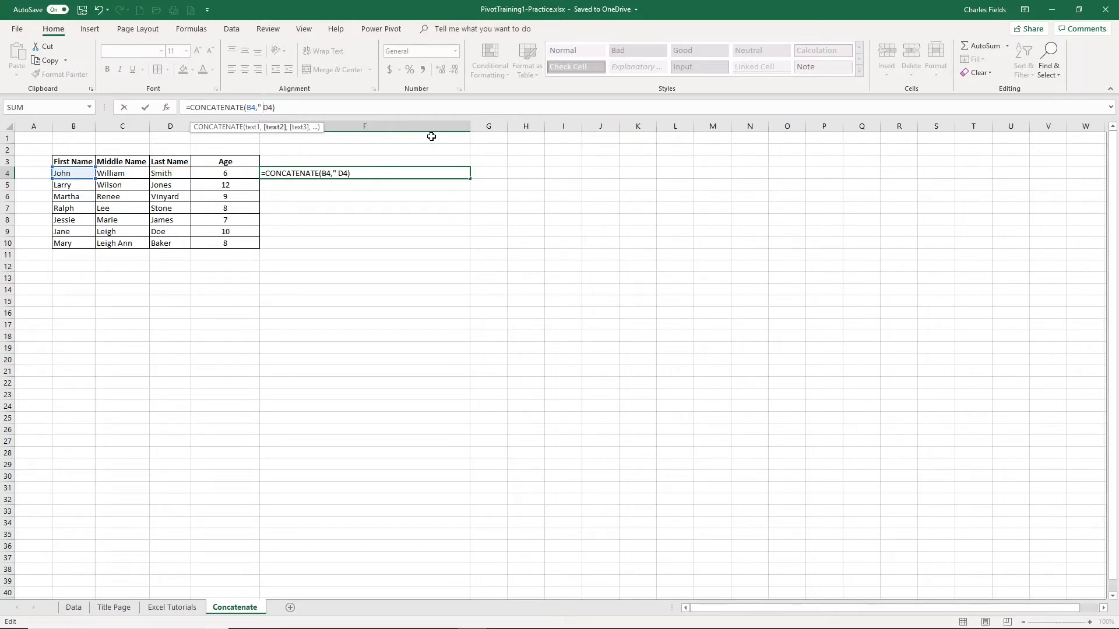
pyautogui.write('",')
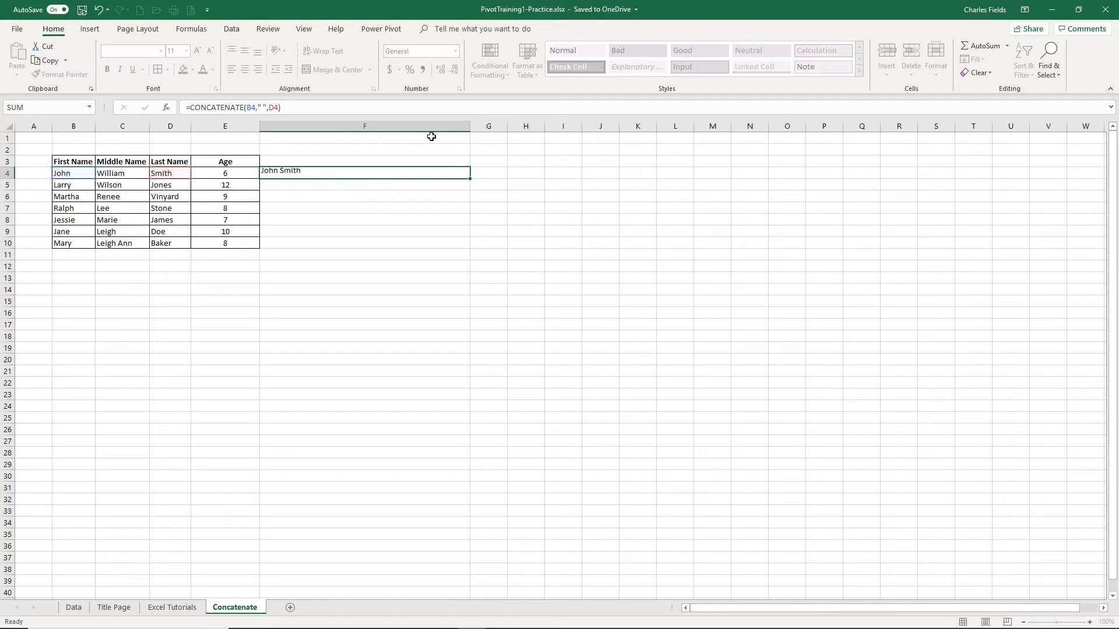
pyautogui.press('enter')
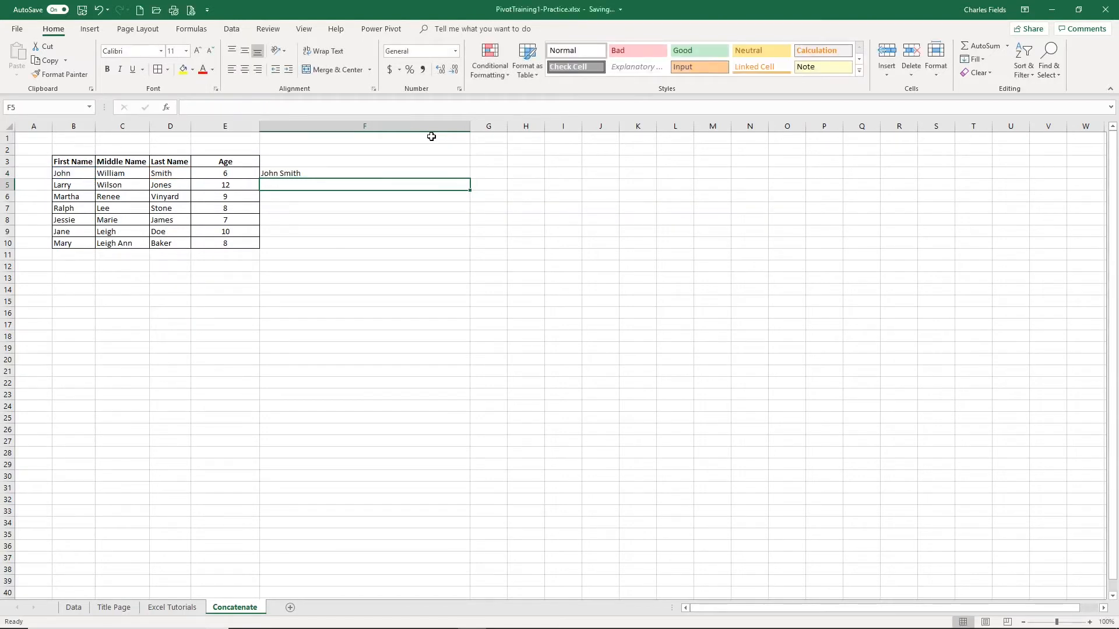
pyautogui.click(364, 172)
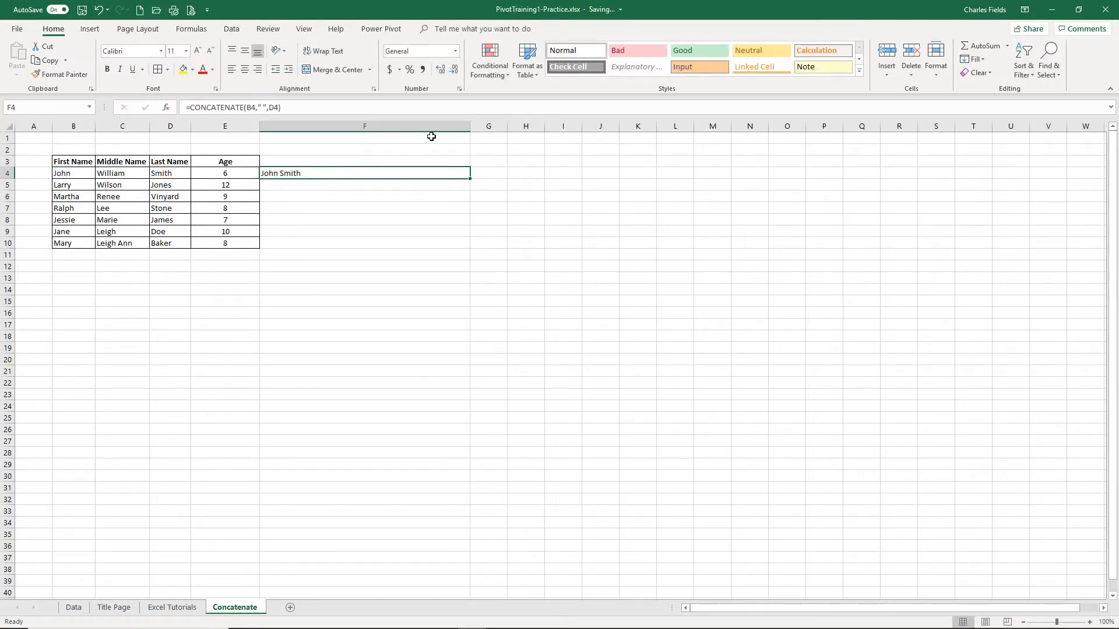
pyautogui.moveTo(470, 178)
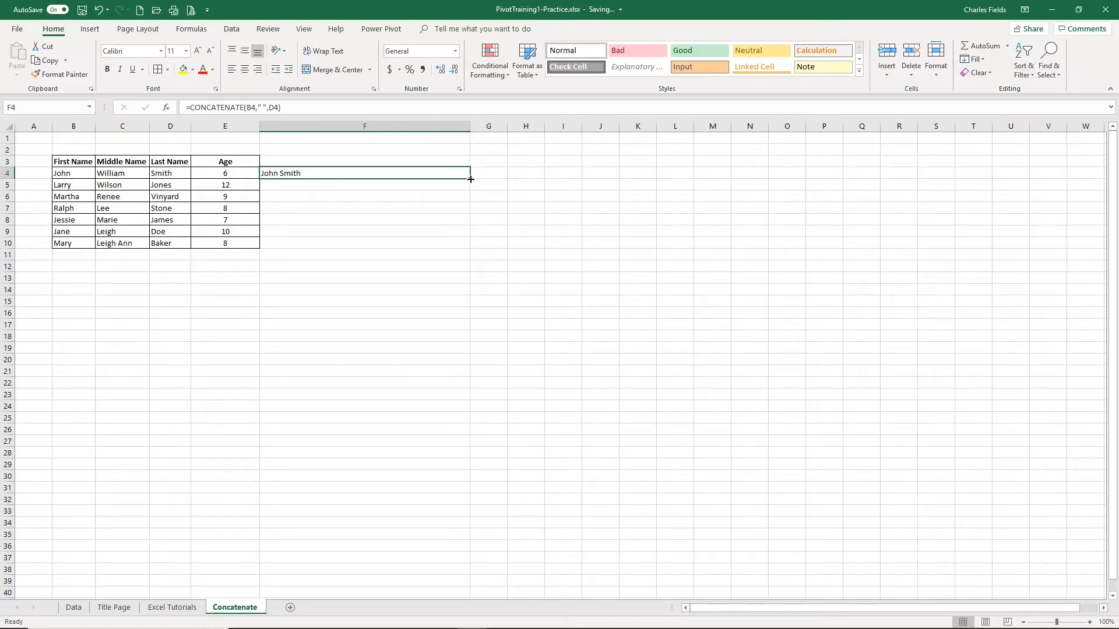
pyautogui.moveTo(470, 178)
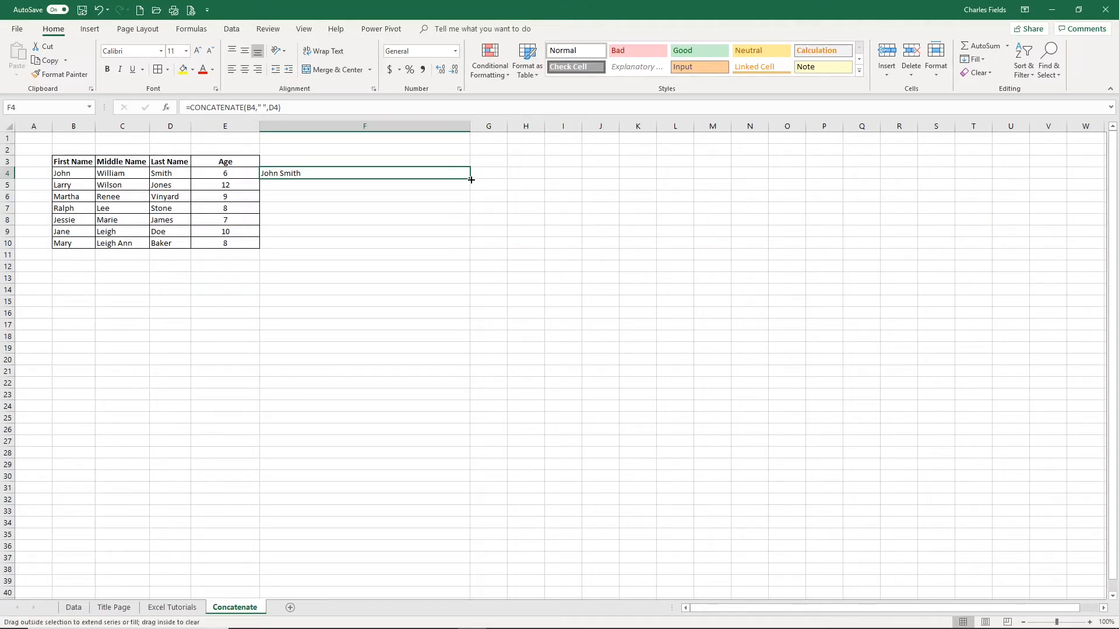
pyautogui.moveTo(471, 178); pyautogui.dragTo(470, 242)
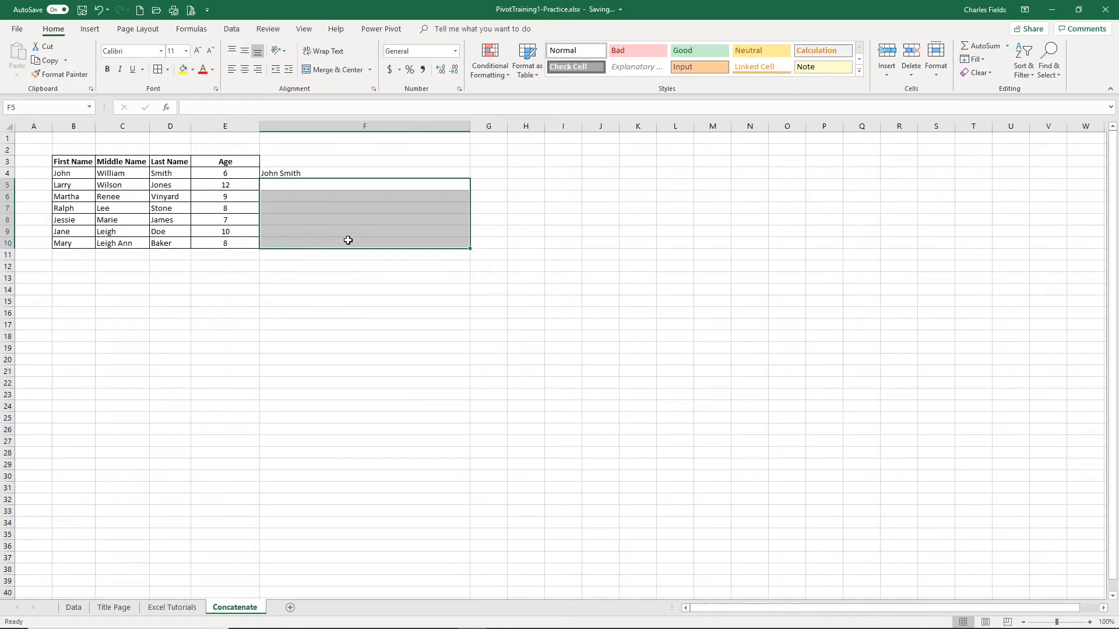
pyautogui.click(364, 173)
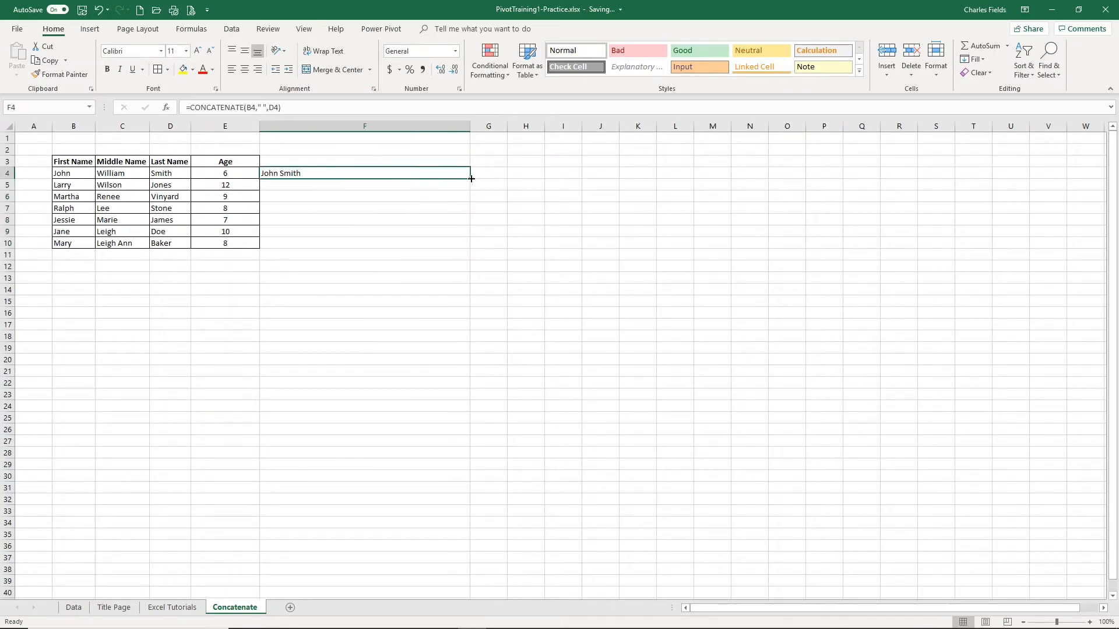
pyautogui.moveTo(470, 178); pyautogui.dragTo(470, 249)
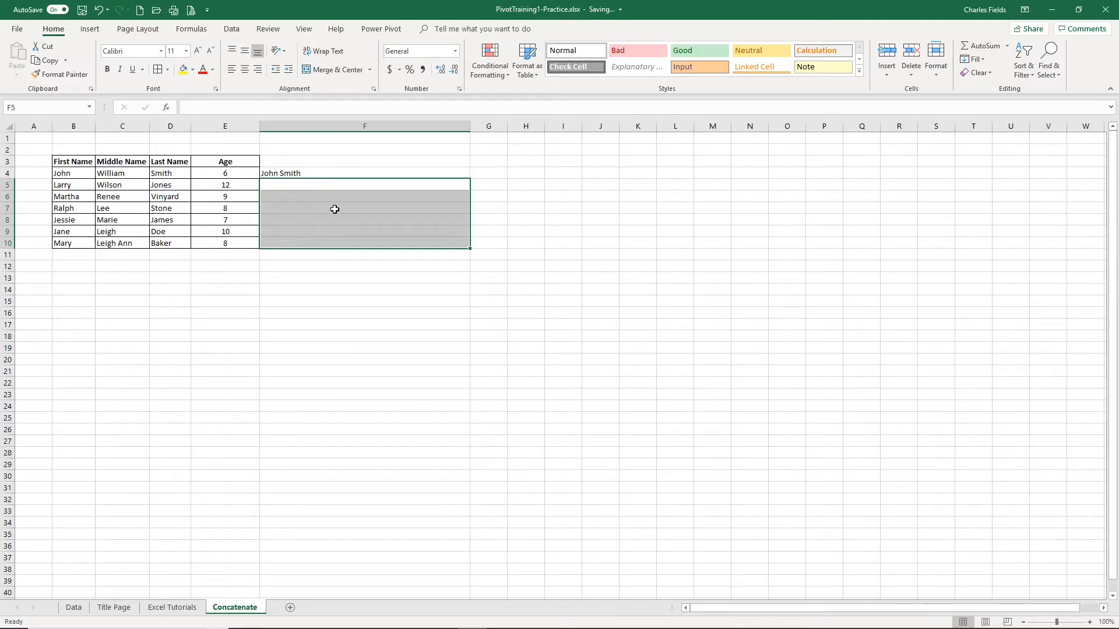
# Step: Add the middle name C4 to the F4 formula and fill it down to F10
pyautogui.click(365, 173)
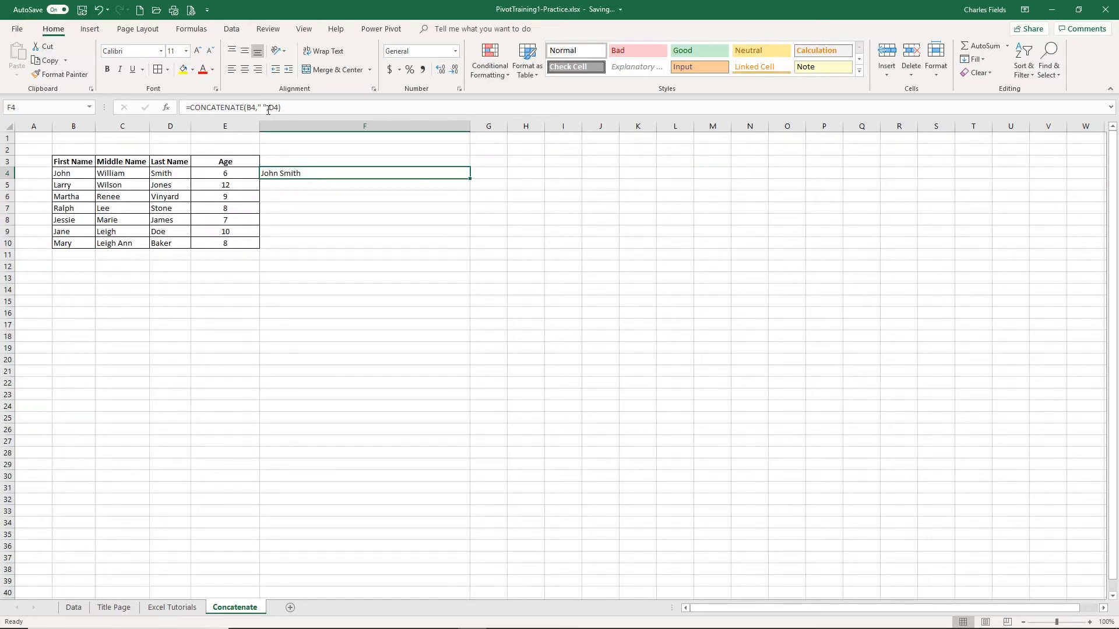
pyautogui.moveTo(268, 107)
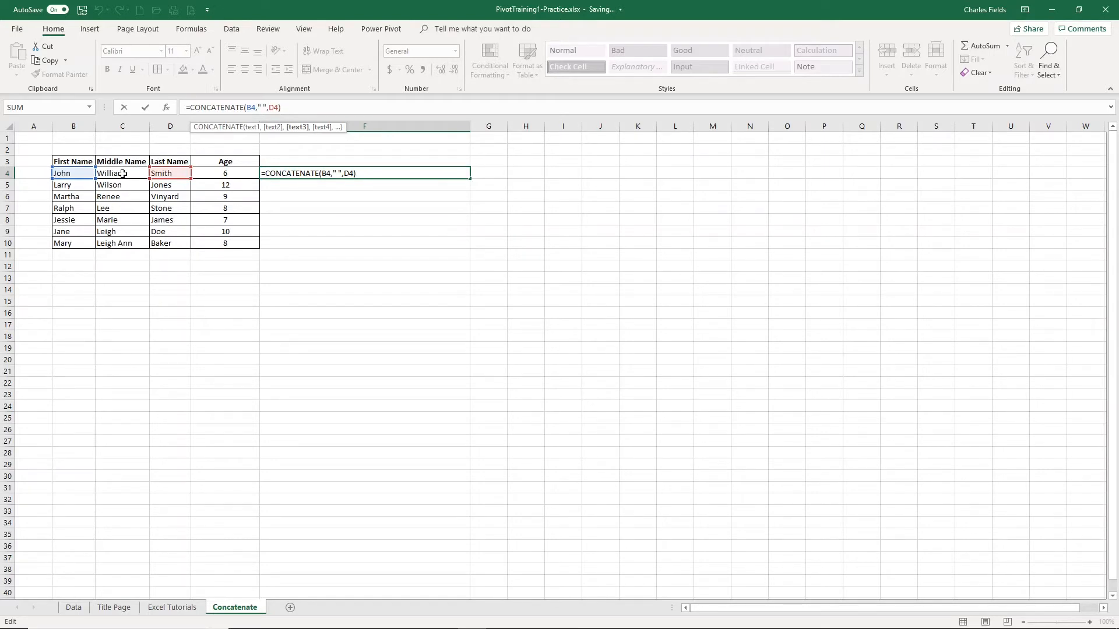
pyautogui.click(122, 174)
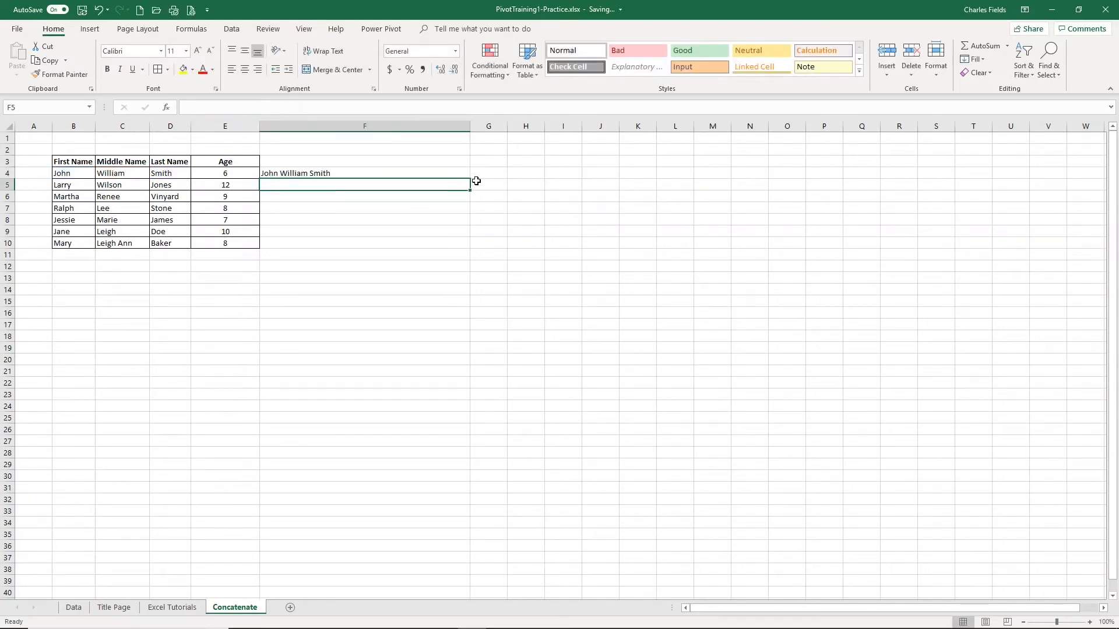
pyautogui.moveTo(470, 178); pyautogui.dragTo(470, 243)
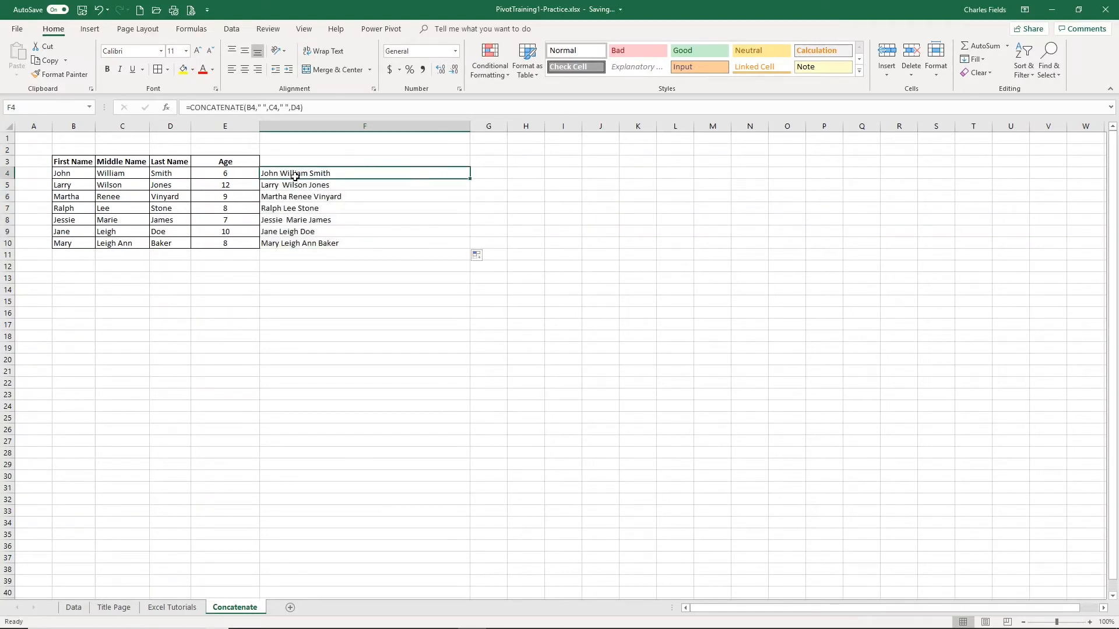
# Step: Append " - " and the age E4 to the F4 full-name formula
pyautogui.doubleClick(364, 173)
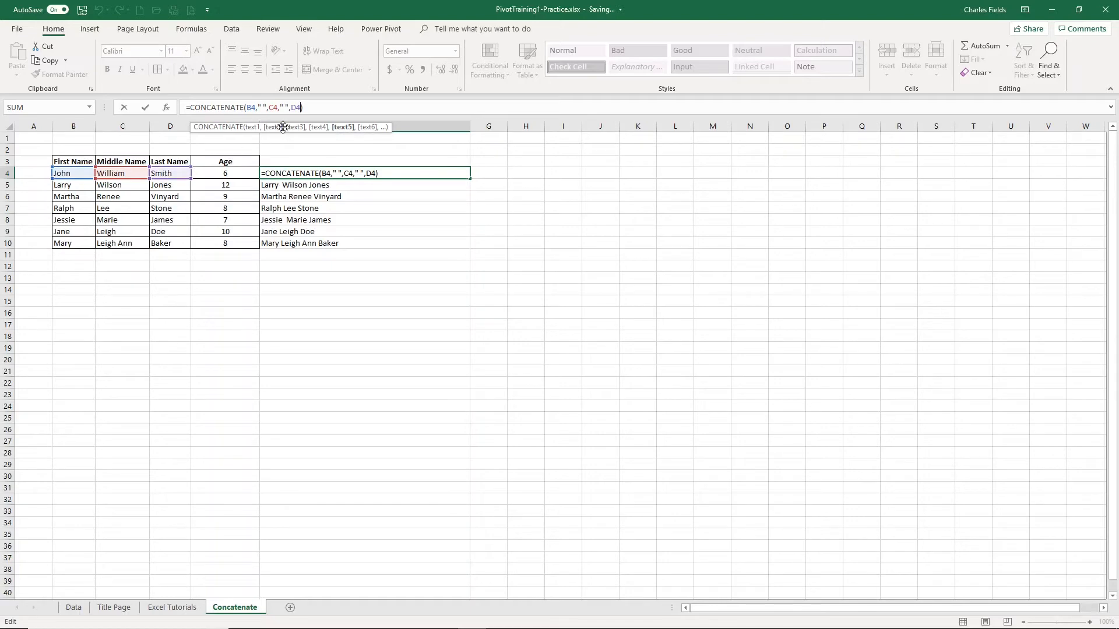
pyautogui.write(',')
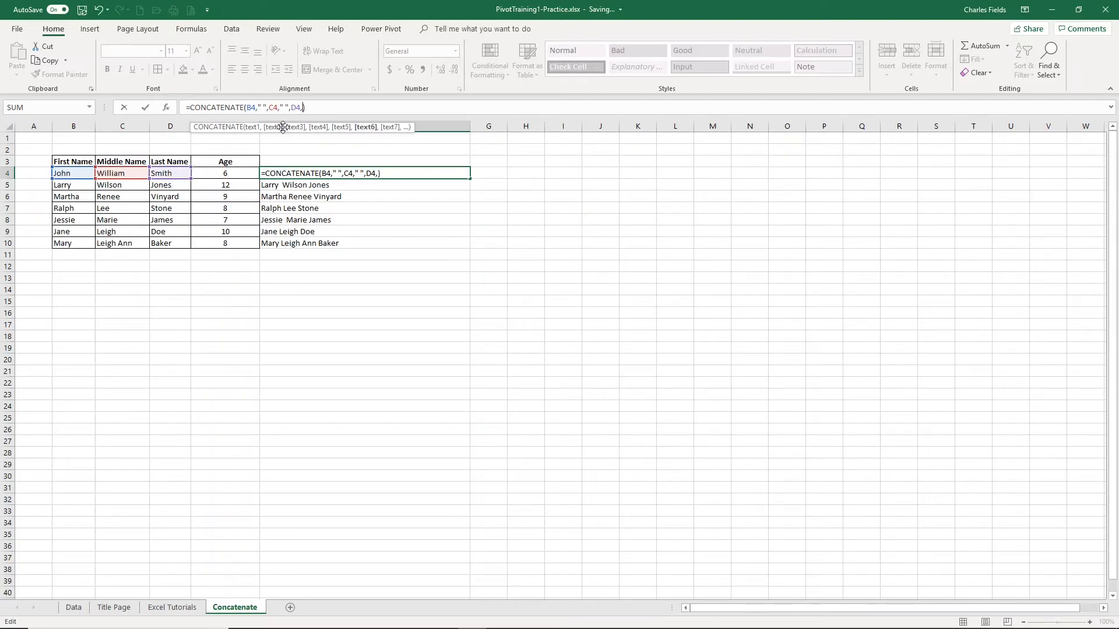
pyautogui.write('"')
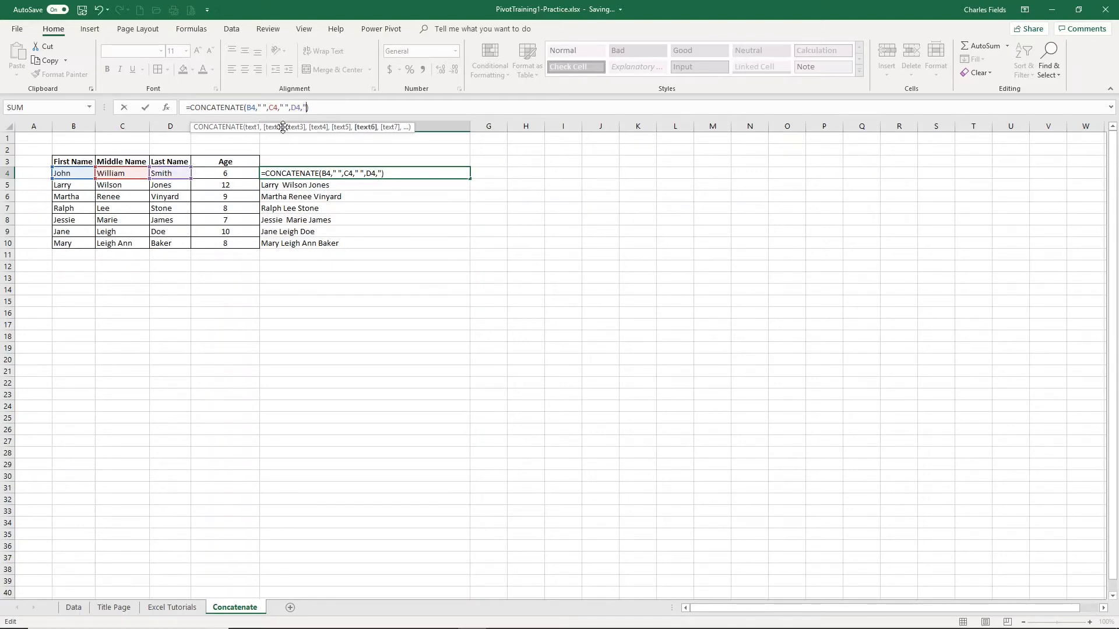
pyautogui.write('-')
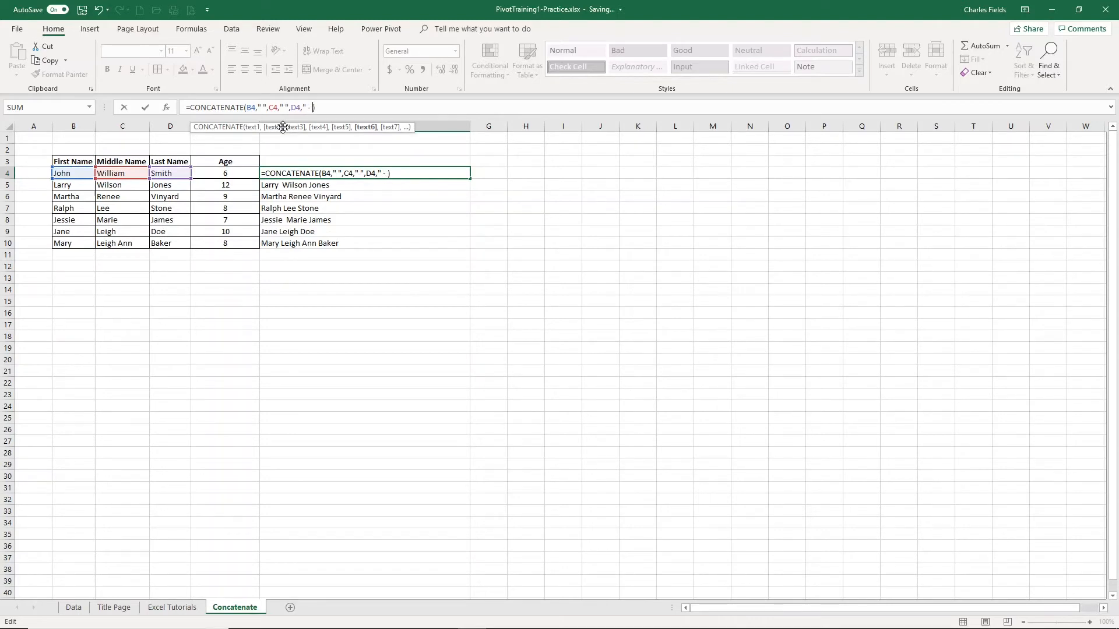
pyautogui.write('"')
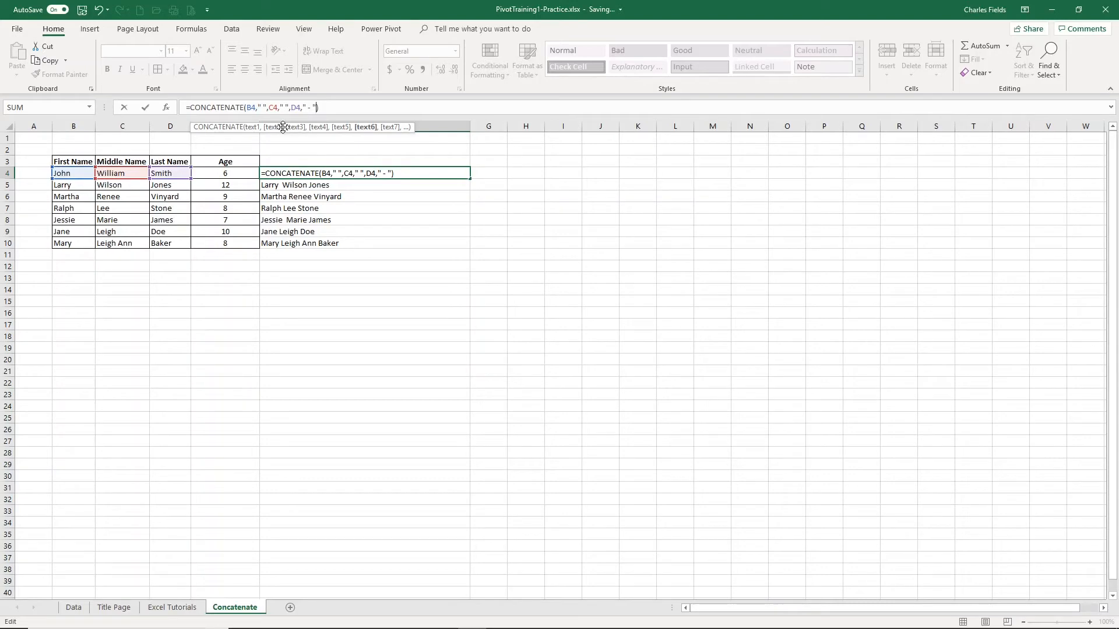
pyautogui.write(',E4')
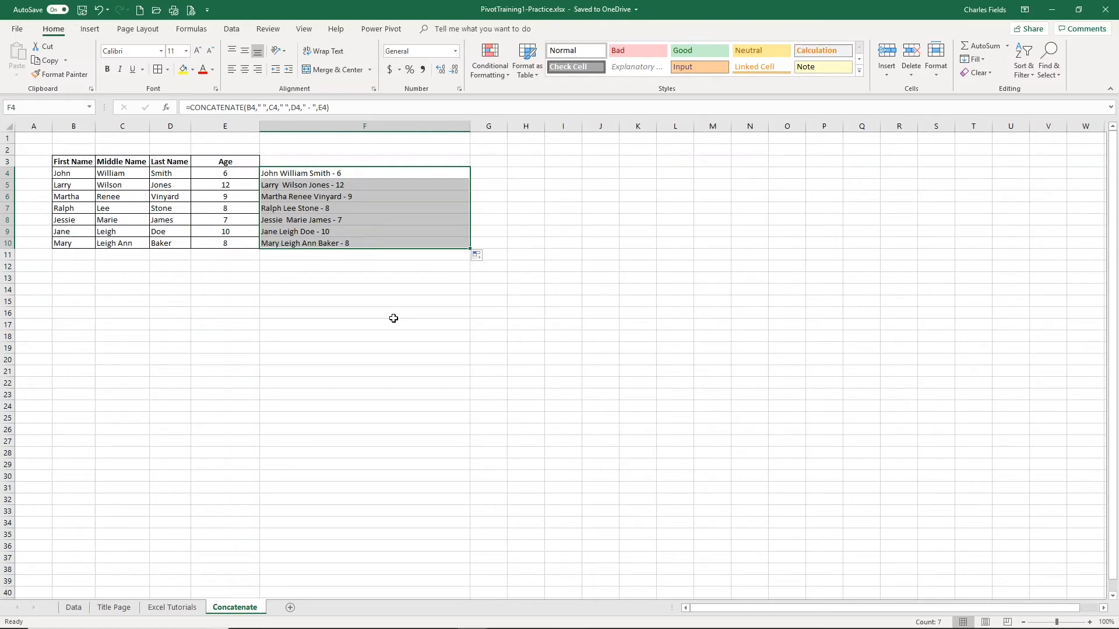
pyautogui.moveTo(439, 305)
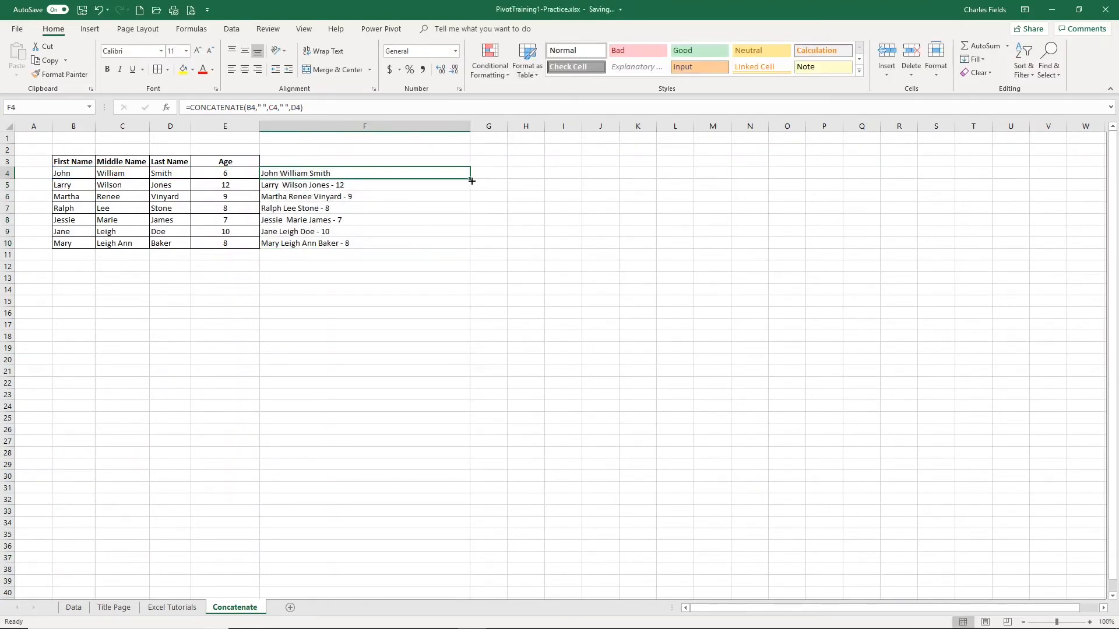
# Step: Select F4:F10 and clear the joined names from column F
pyautogui.moveTo(471, 180); pyautogui.dragTo(471, 247)
pyautogui.write('=CONCATENATE(B4,')
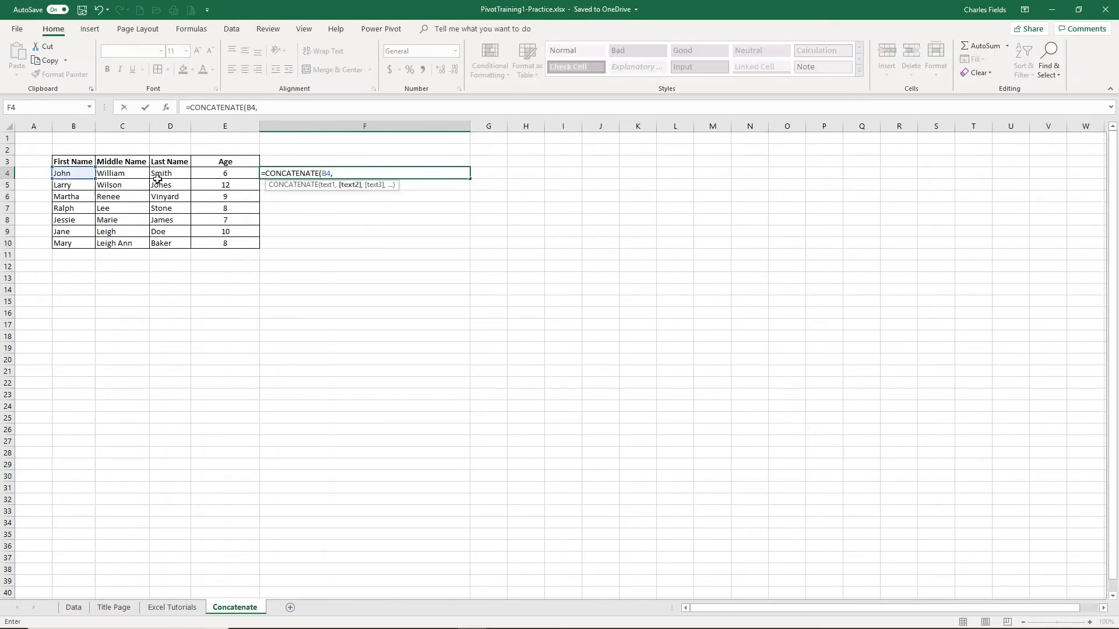
pyautogui.write('" ",C4," ",D4)')
pyautogui.press('Enter')
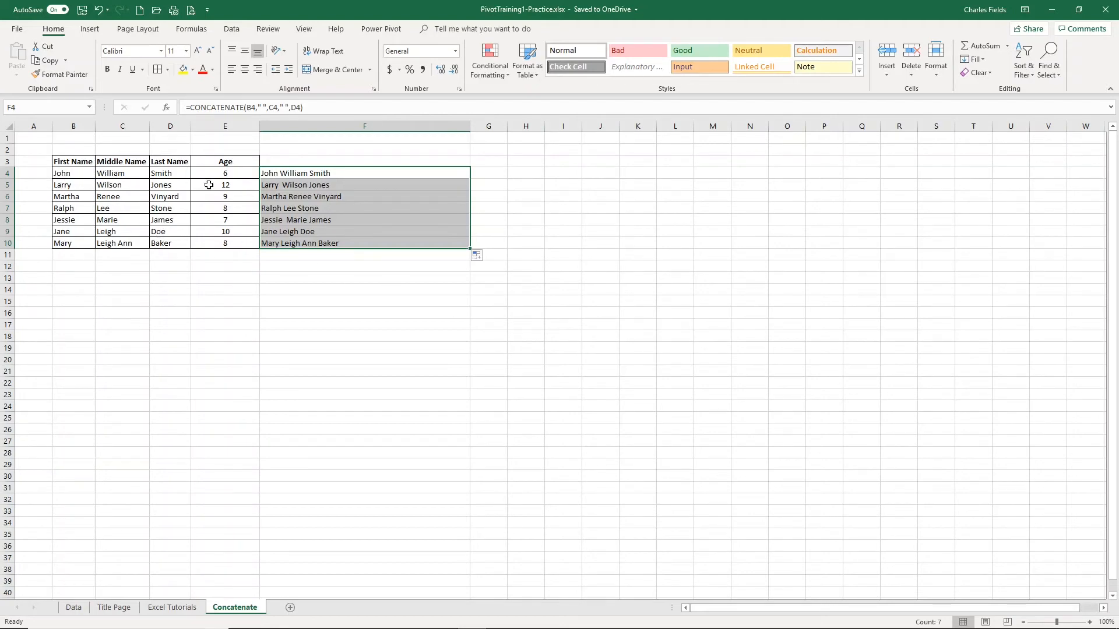
pyautogui.moveTo(102, 197)
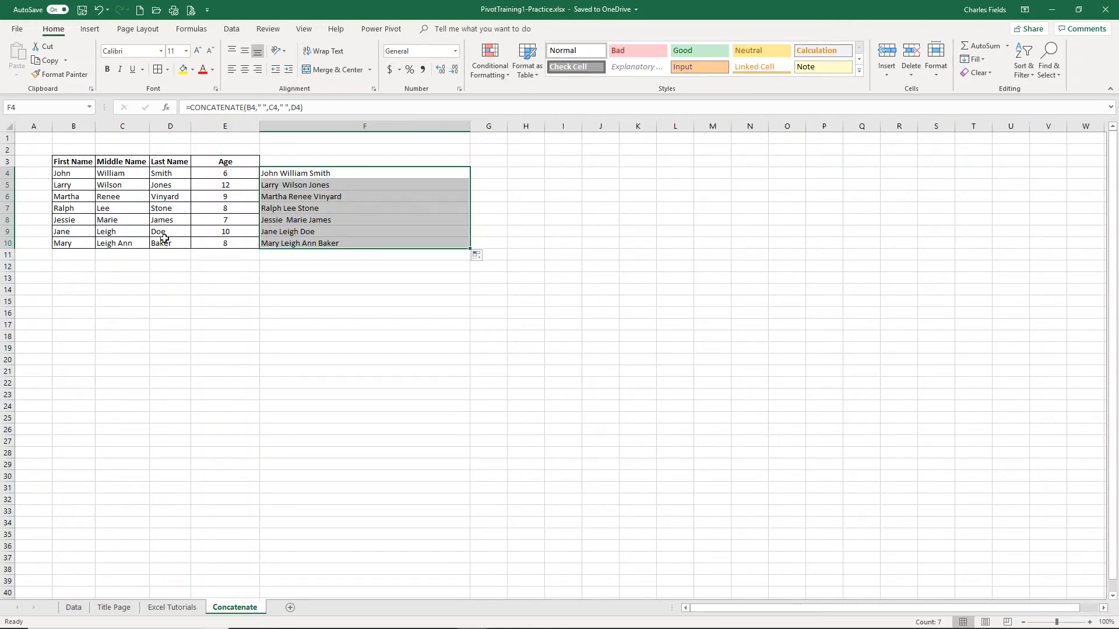
pyautogui.moveTo(213, 263)
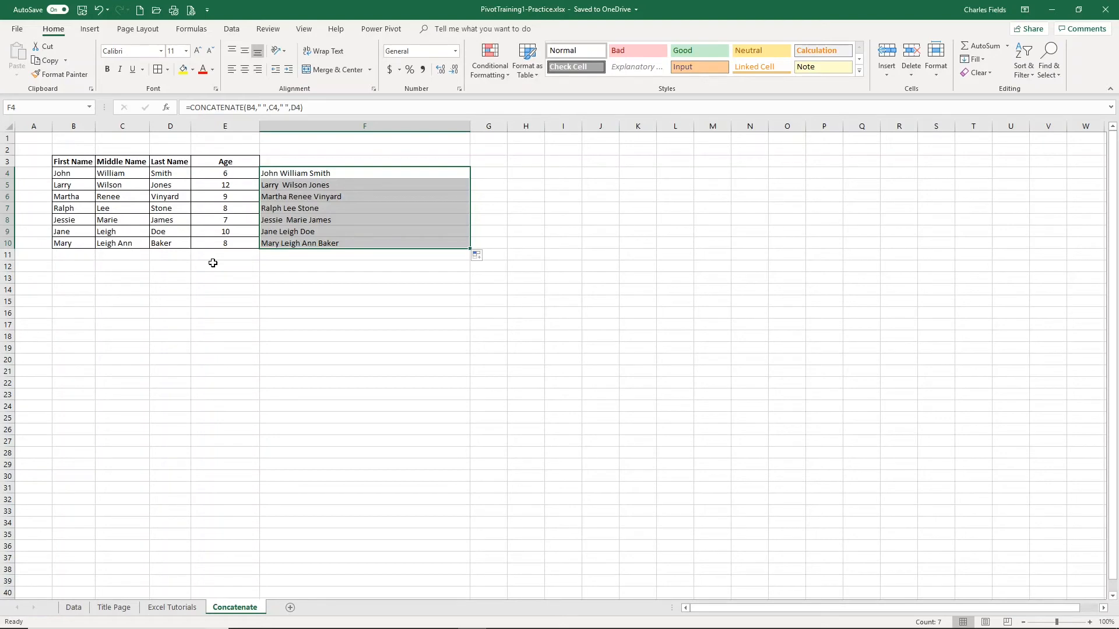
pyautogui.moveTo(299, 258)
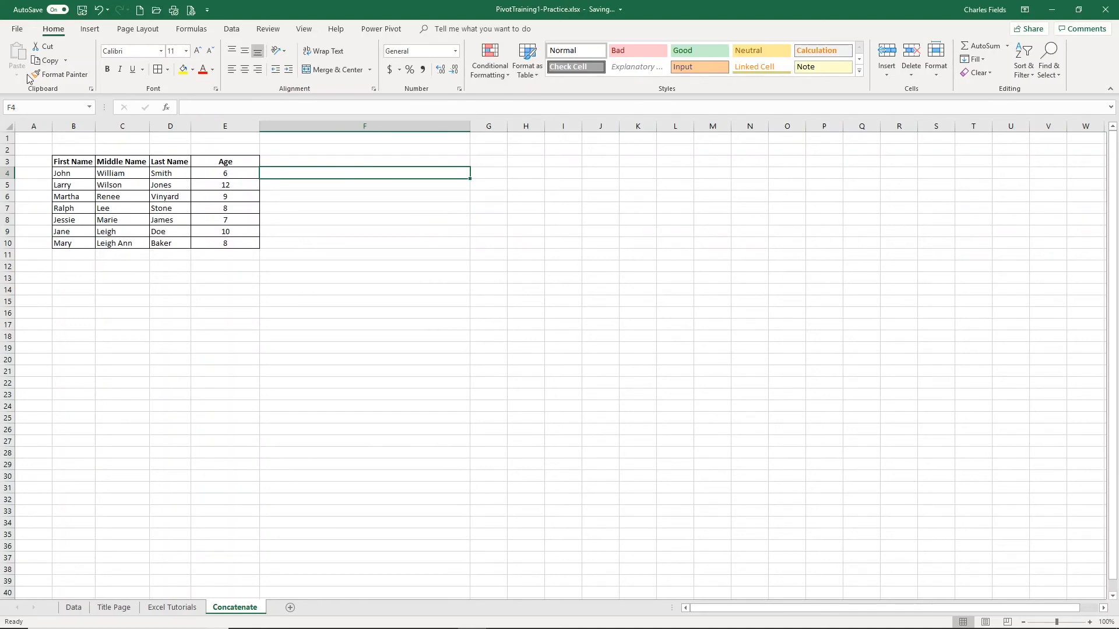
# Step: Check Enable AutoComplete for cell values and Automatically Flash Fill in Advanced options, then confirm
pyautogui.click(16, 28)
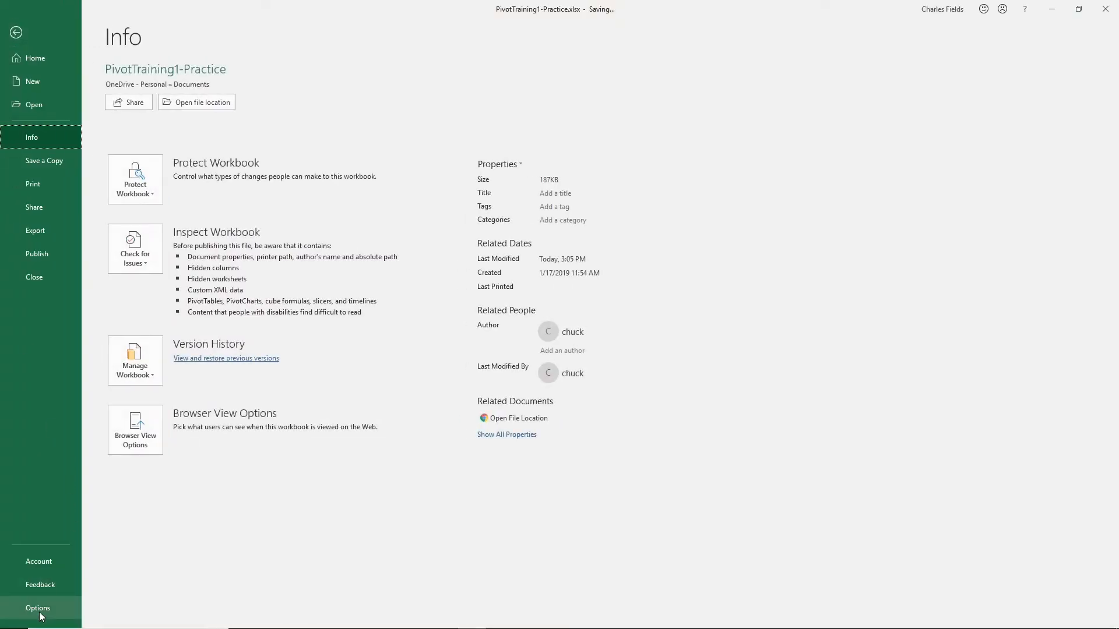
pyautogui.click(37, 608)
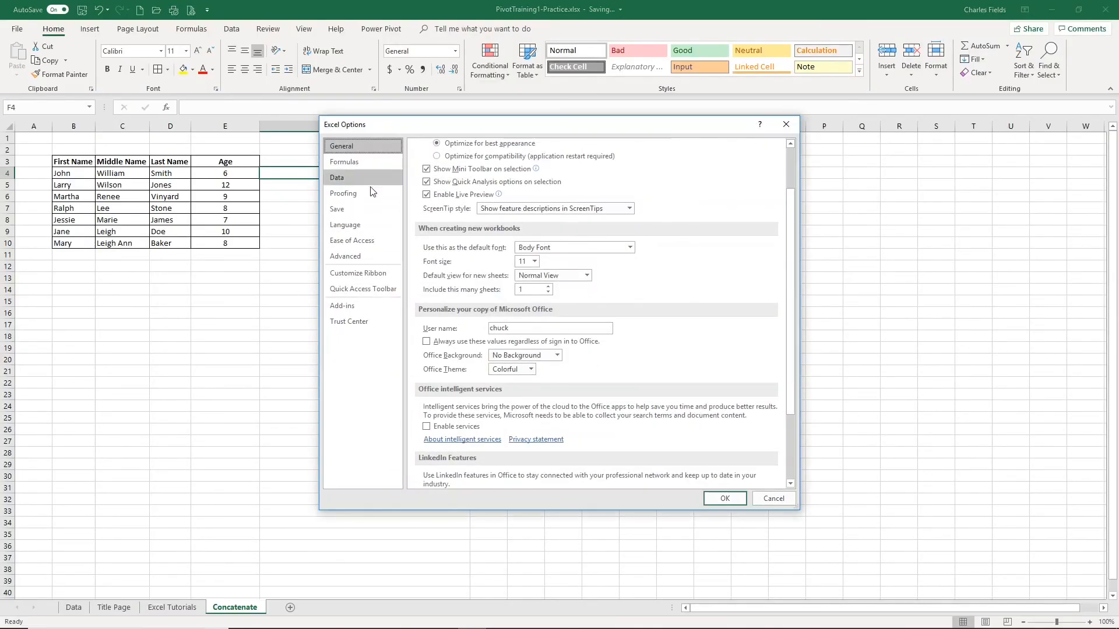
pyautogui.click(344, 257)
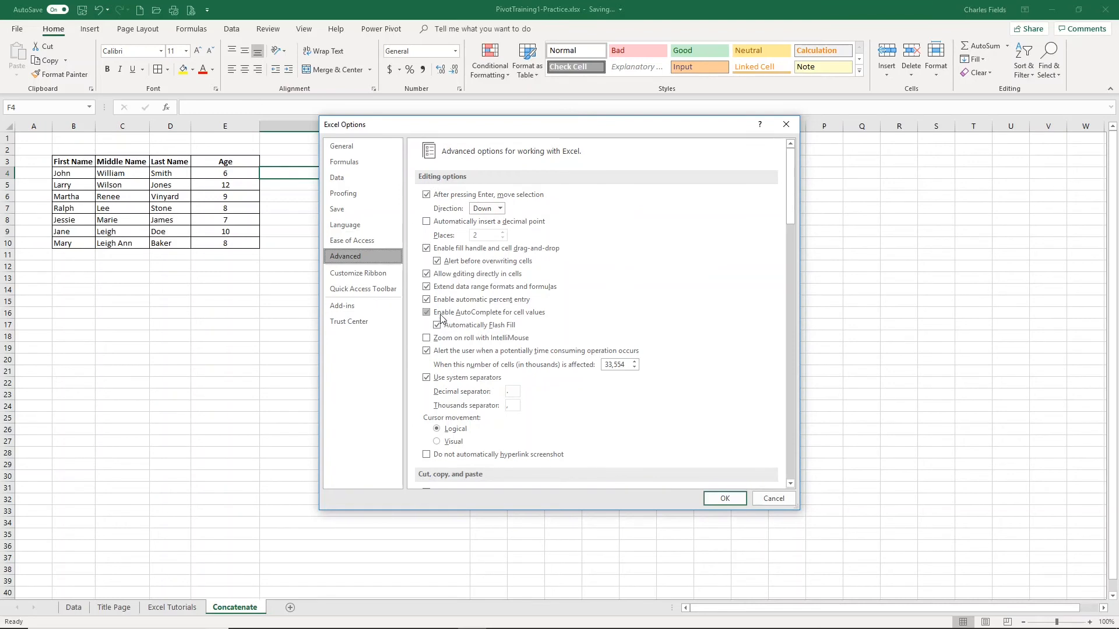
pyautogui.moveTo(540, 317)
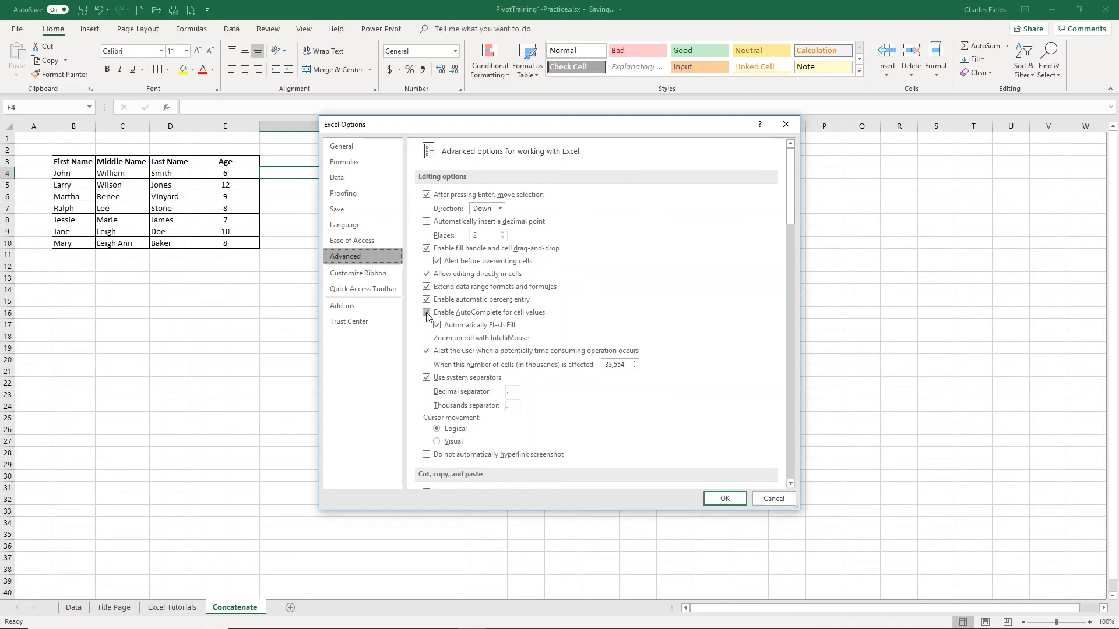
pyautogui.click(427, 313)
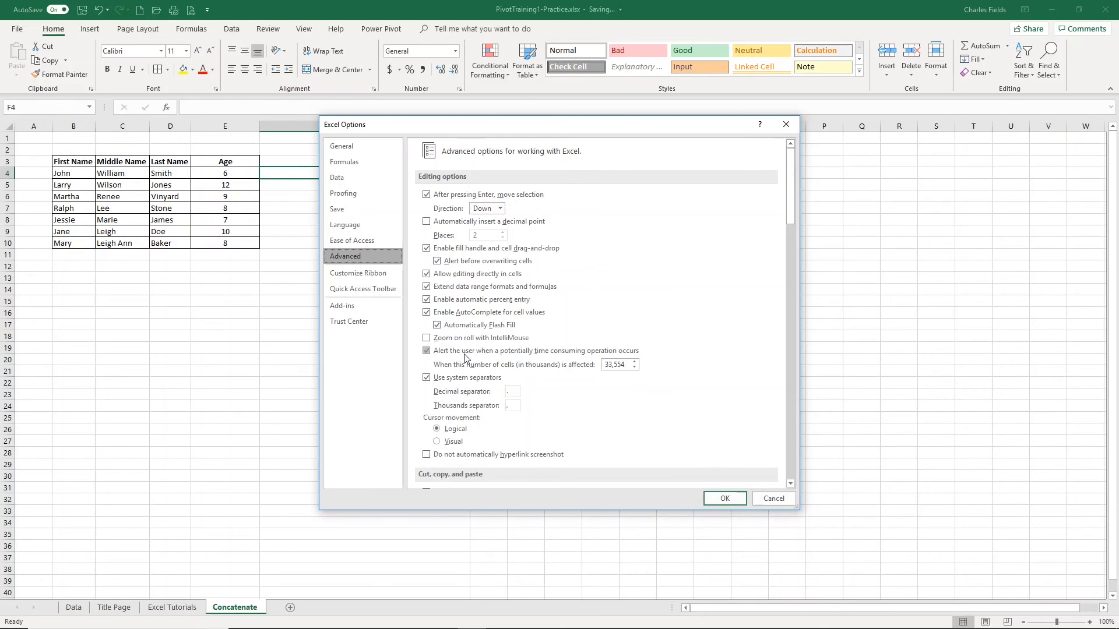
pyautogui.click(426, 350)
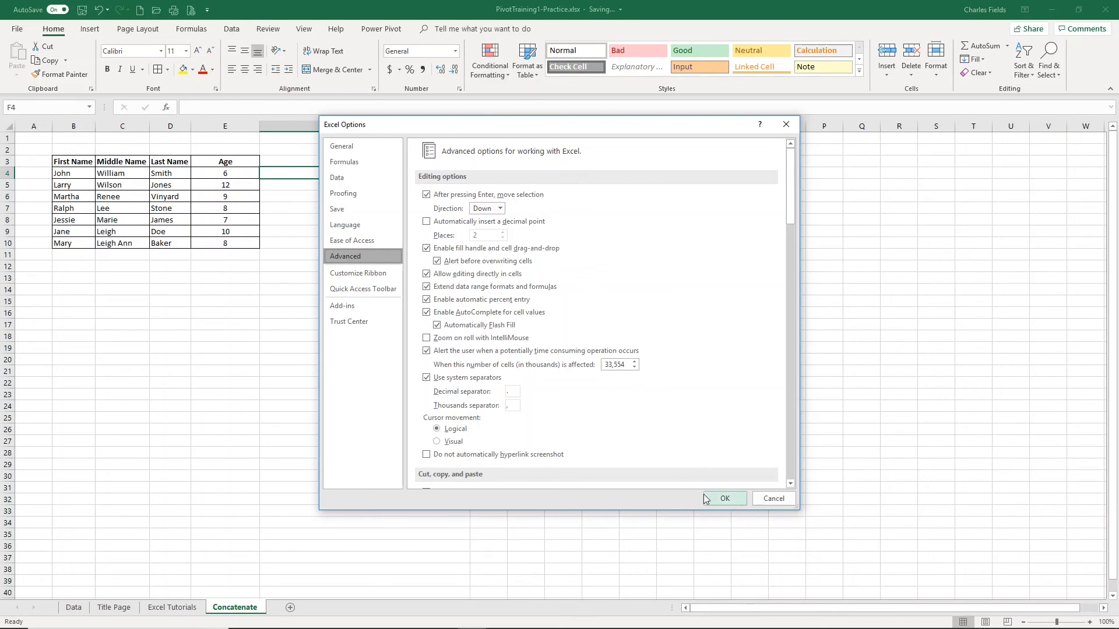
pyautogui.click(724, 499)
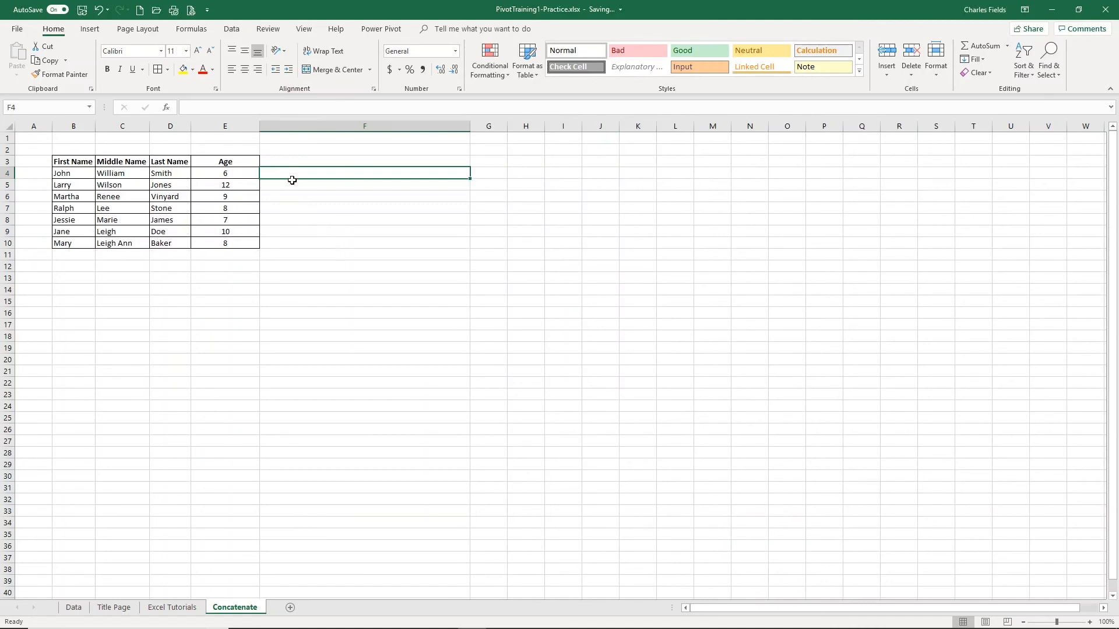
pyautogui.moveTo(633, 194)
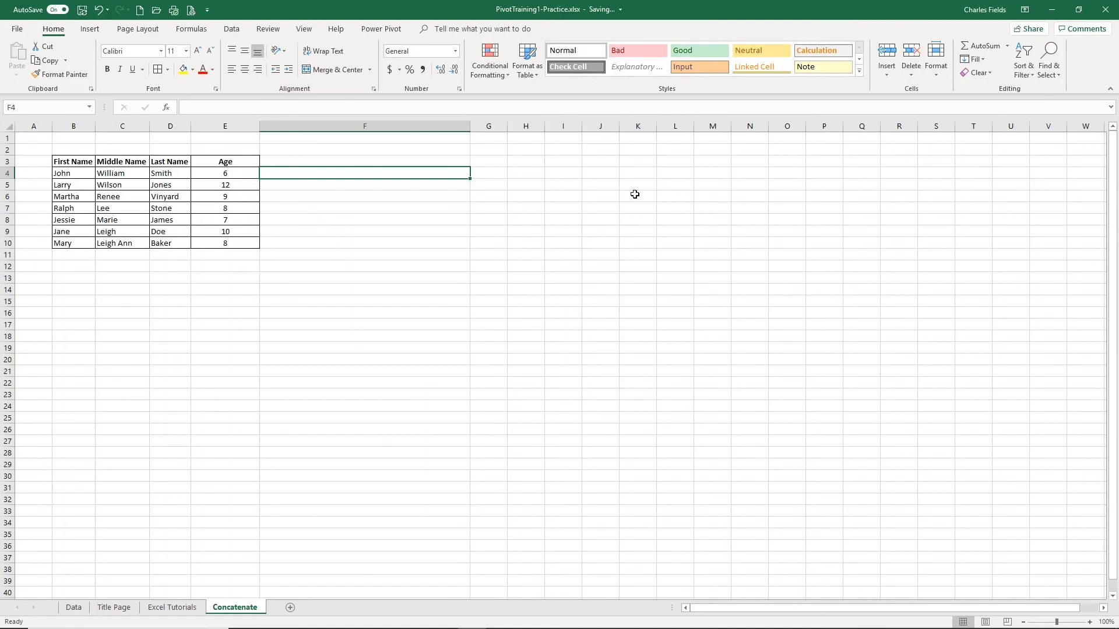
pyautogui.moveTo(196, 133)
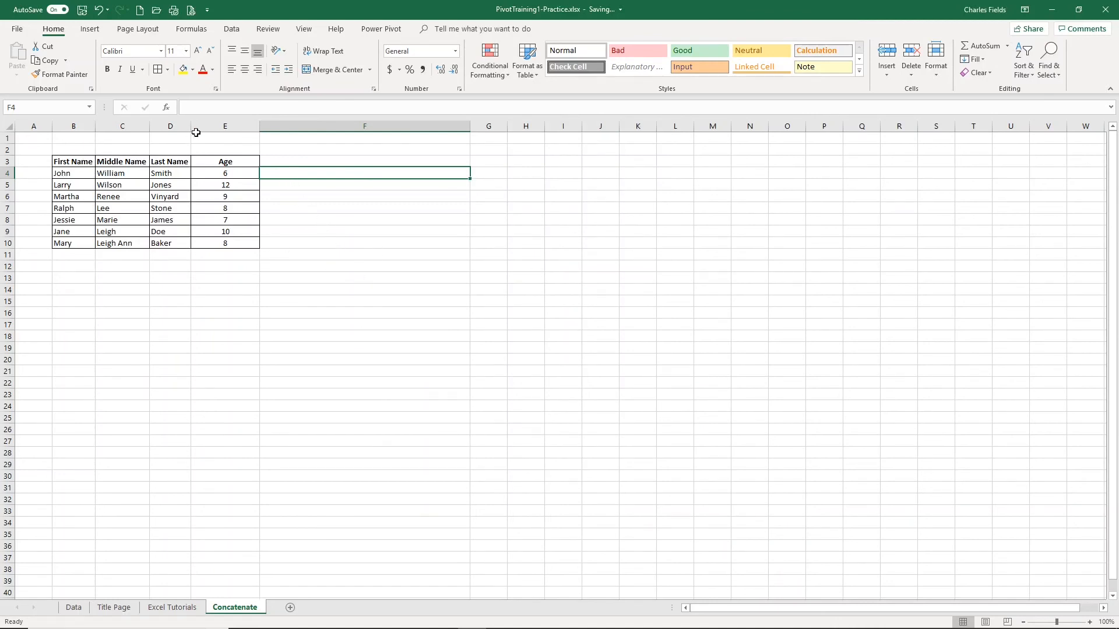
# Step: Insert a new column E headed 'New Name'
pyautogui.rightClick(225, 126)
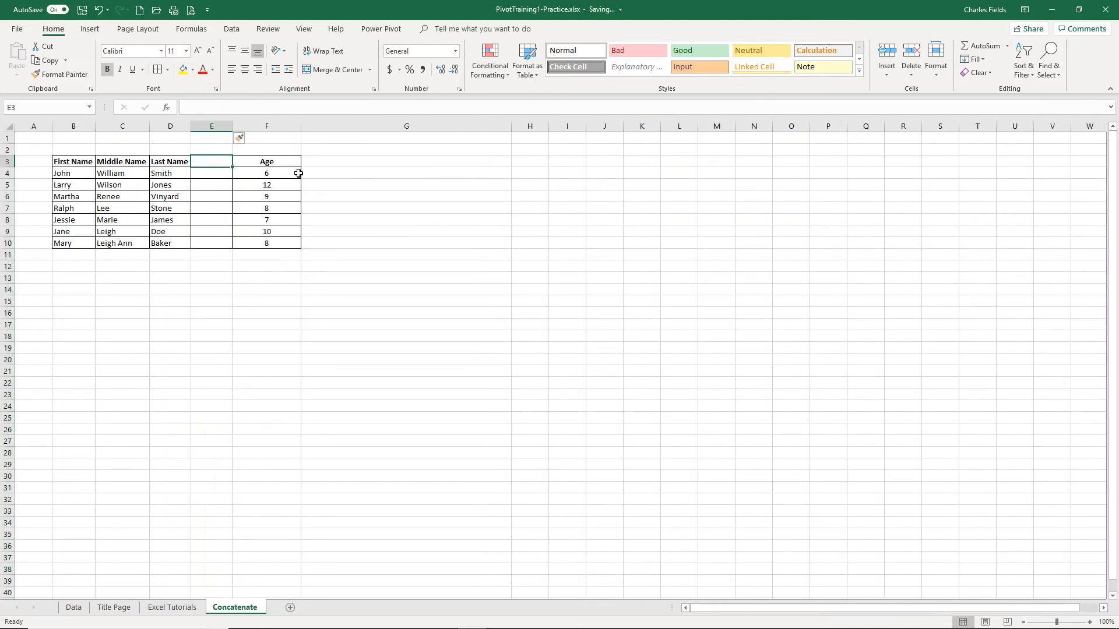
pyautogui.write('New Name')
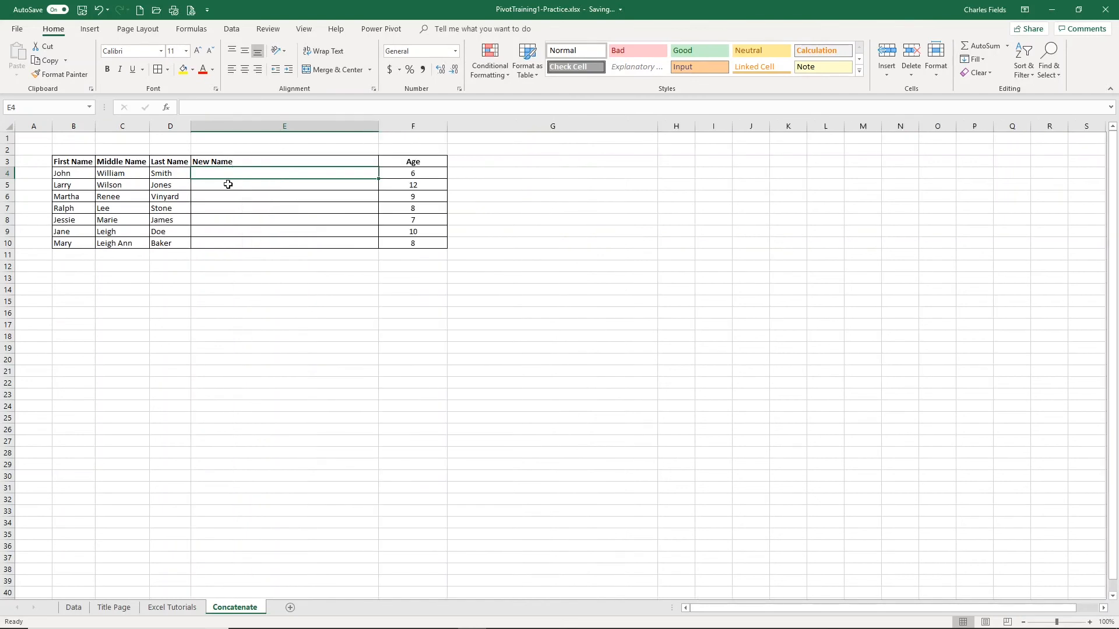
pyautogui.moveTo(355, 235)
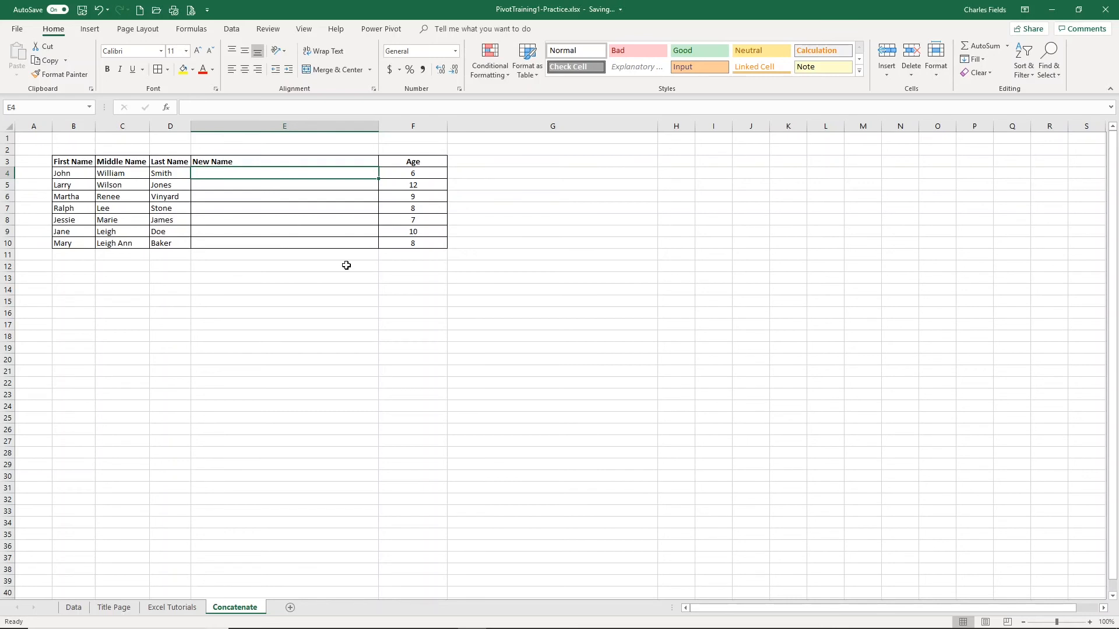
pyautogui.write('John')
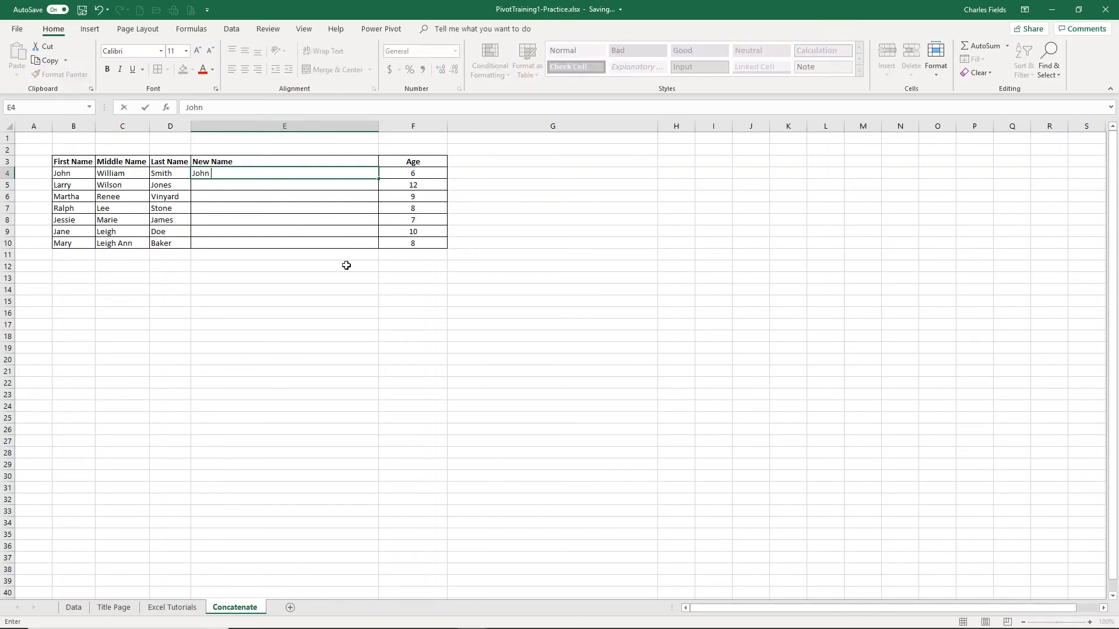
pyautogui.write('W Smith')
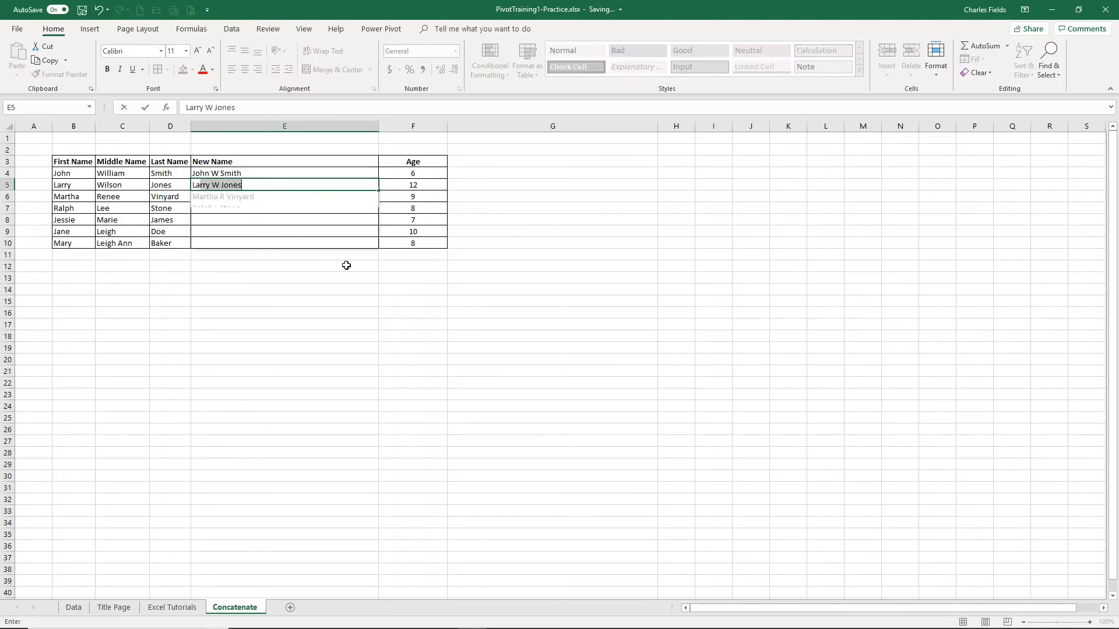
pyautogui.write('Lare')
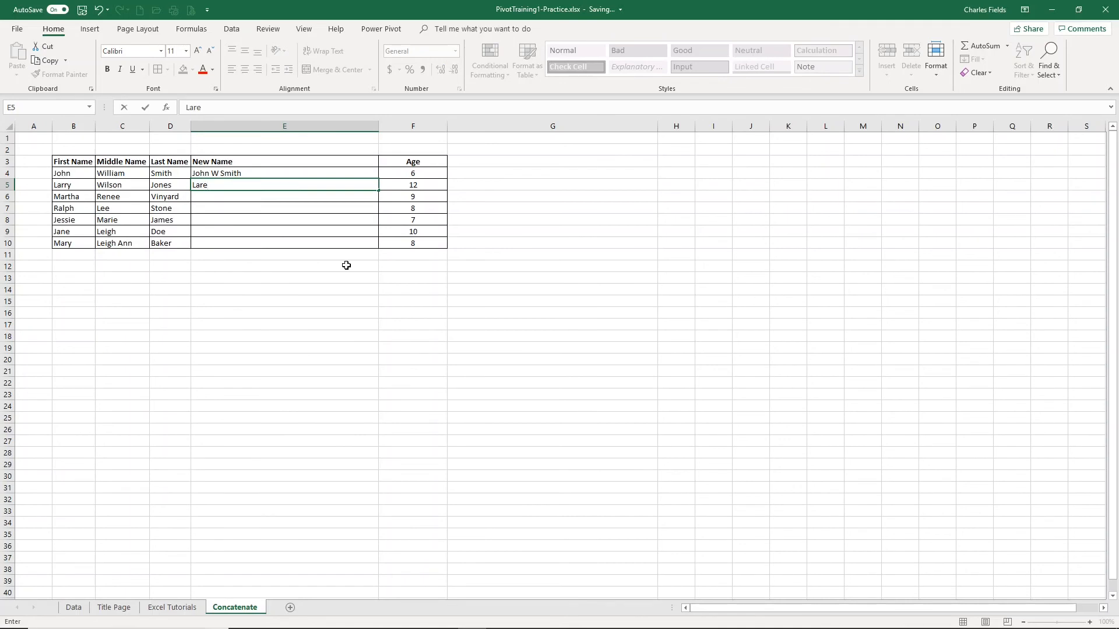
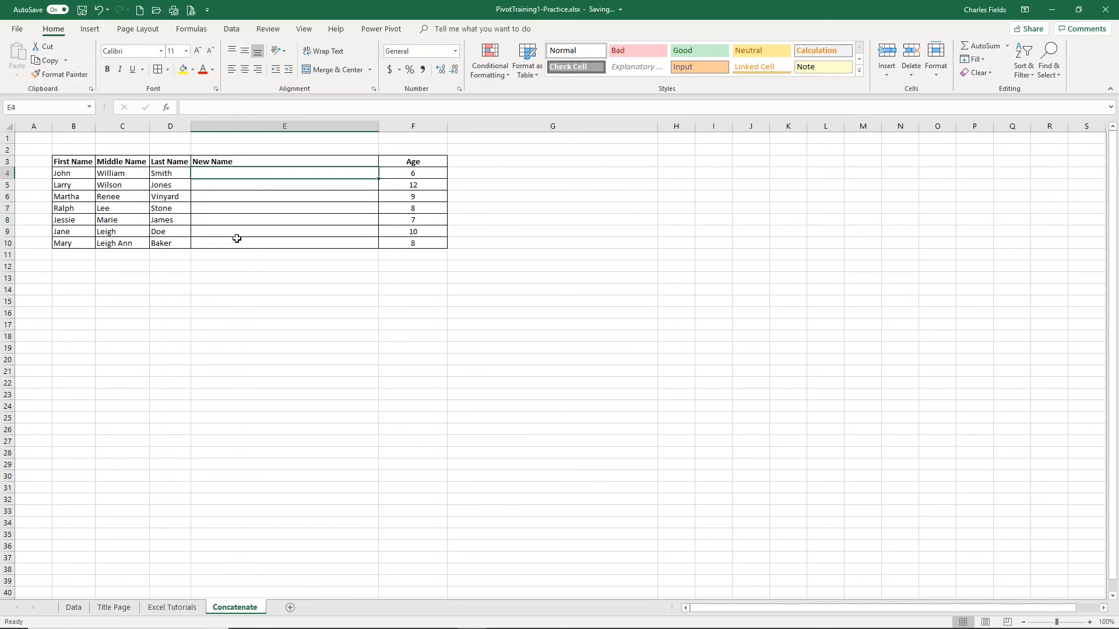
pyautogui.write('Smith')
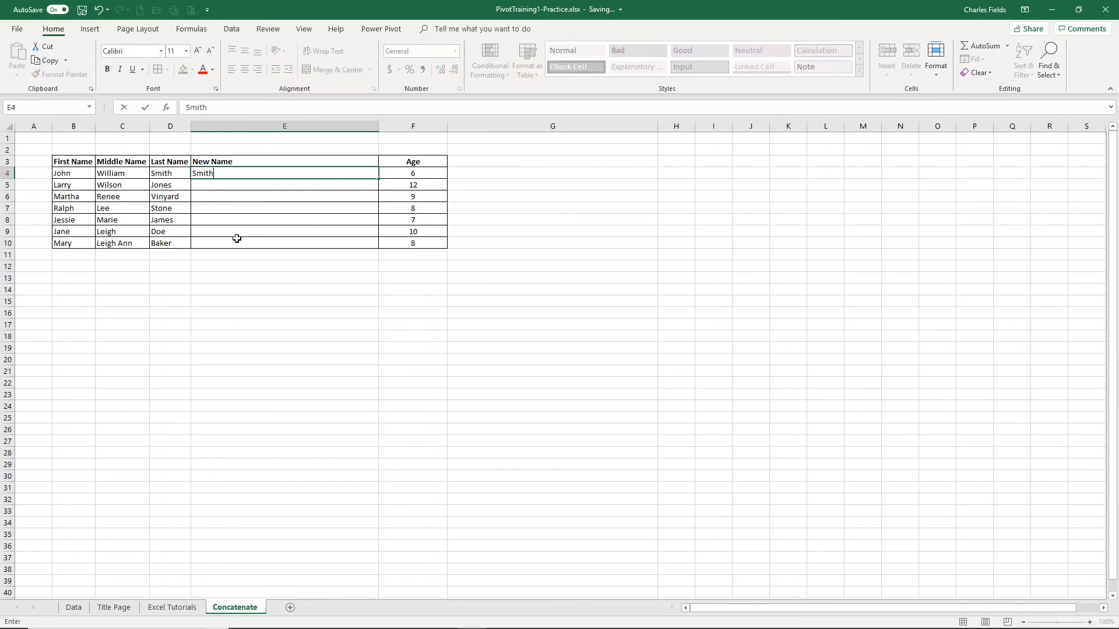
pyautogui.write(', John')
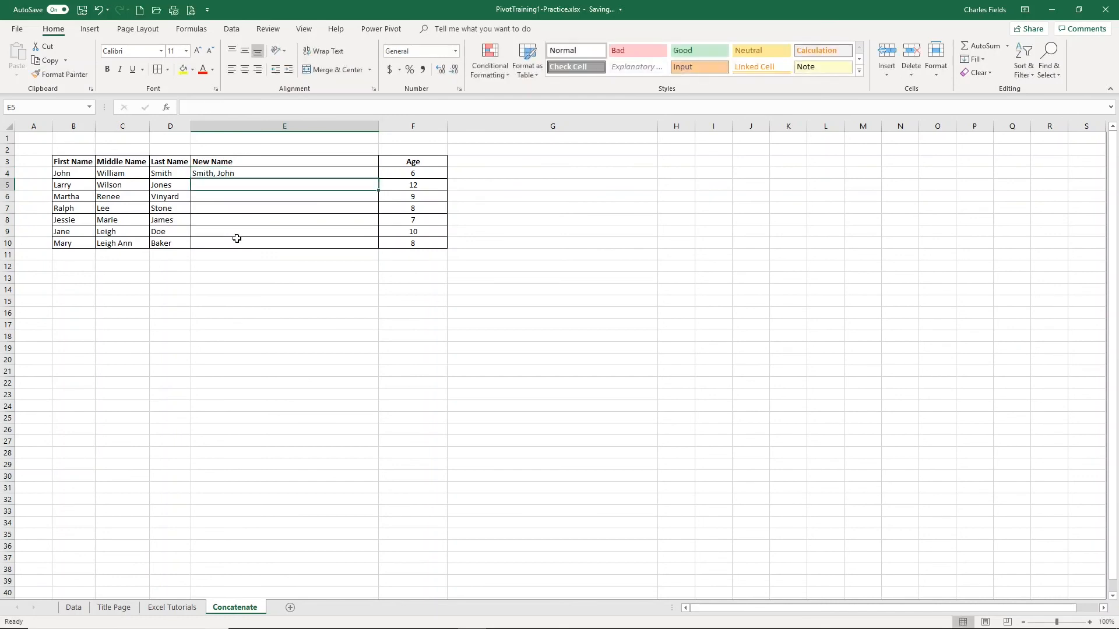
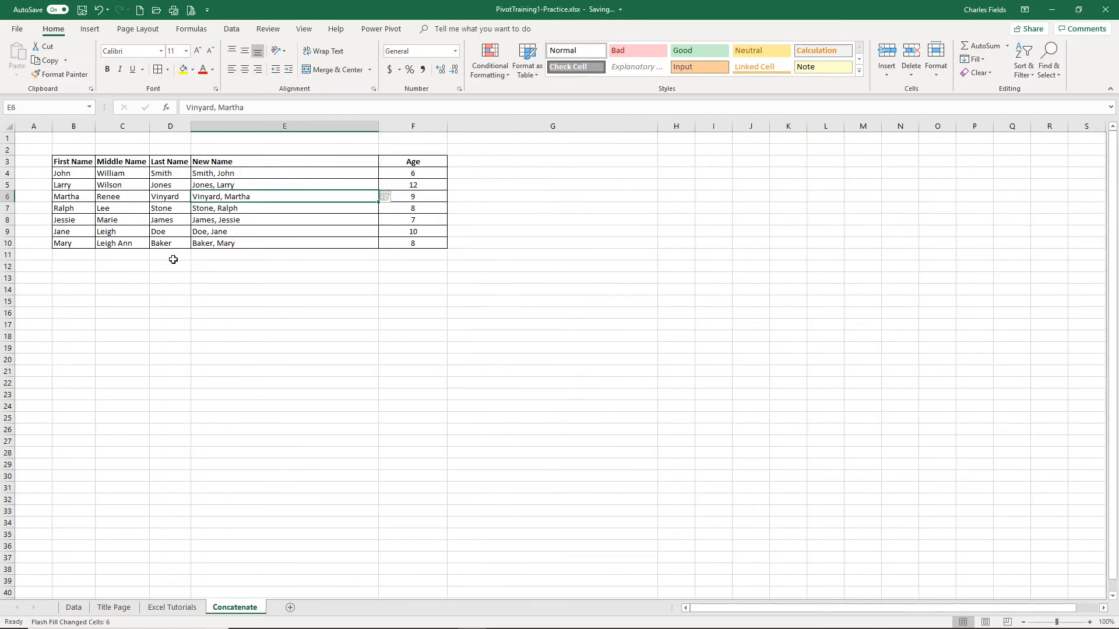
pyautogui.click(169, 266)
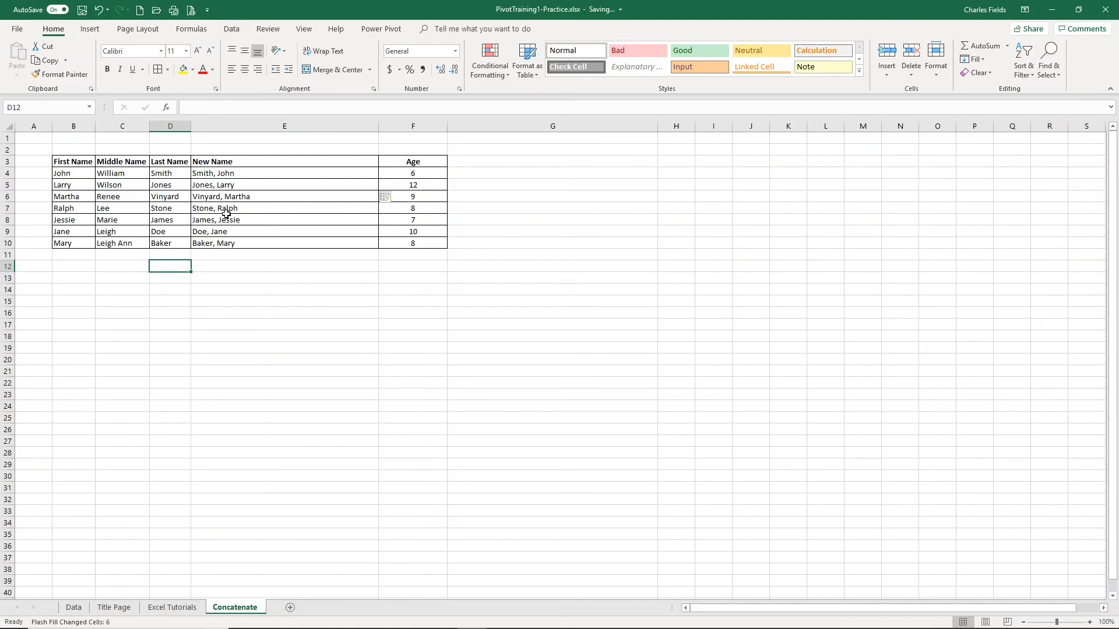
pyautogui.moveTo(197, 279)
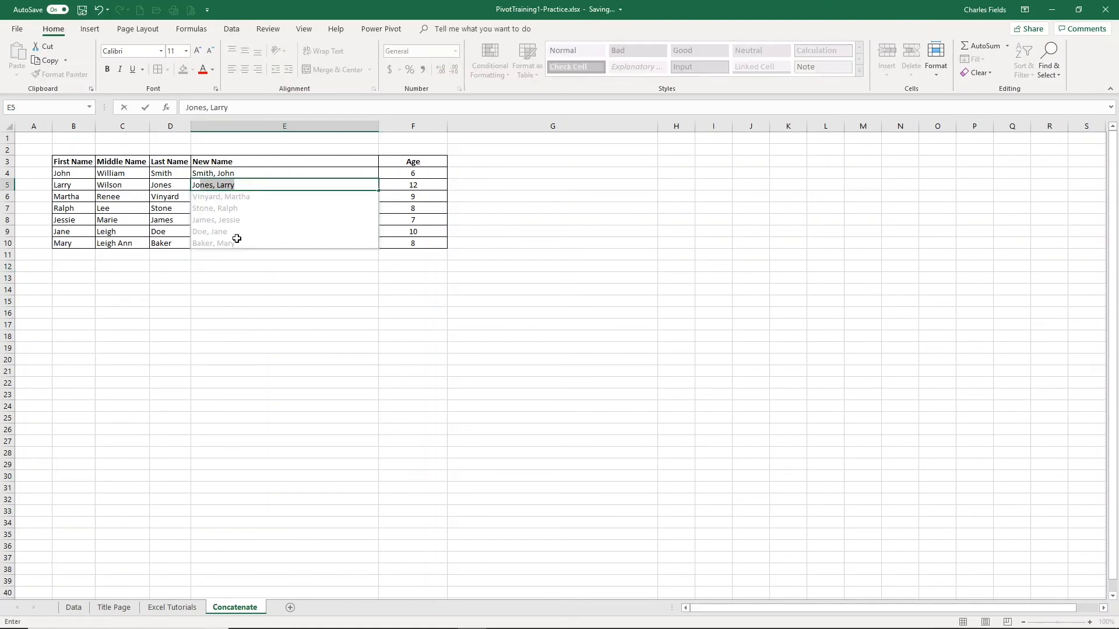
pyautogui.press('Enter')
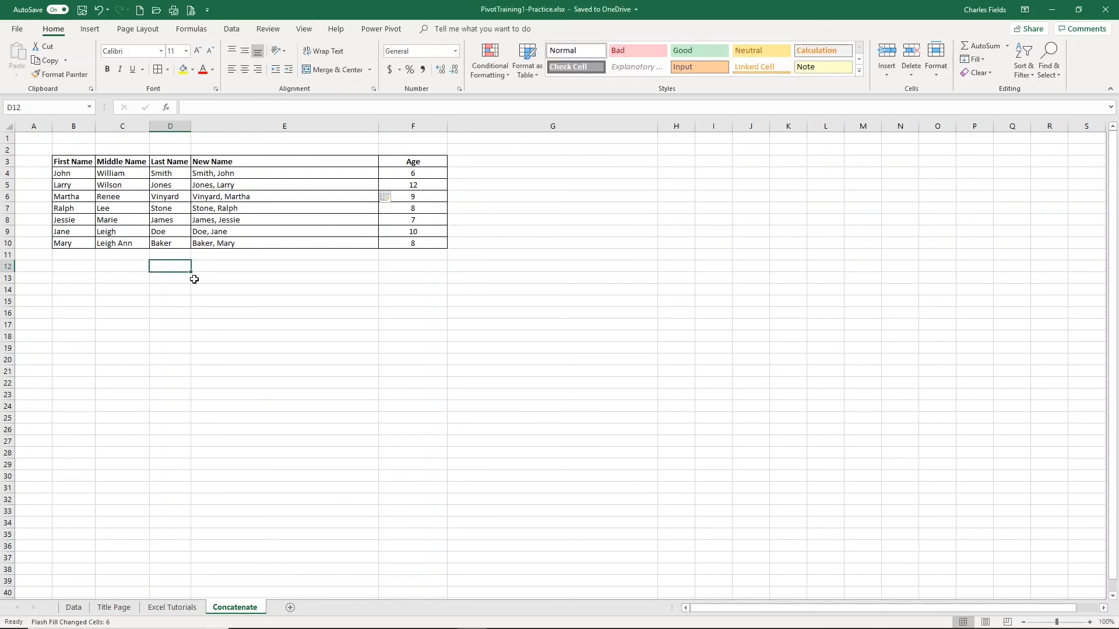